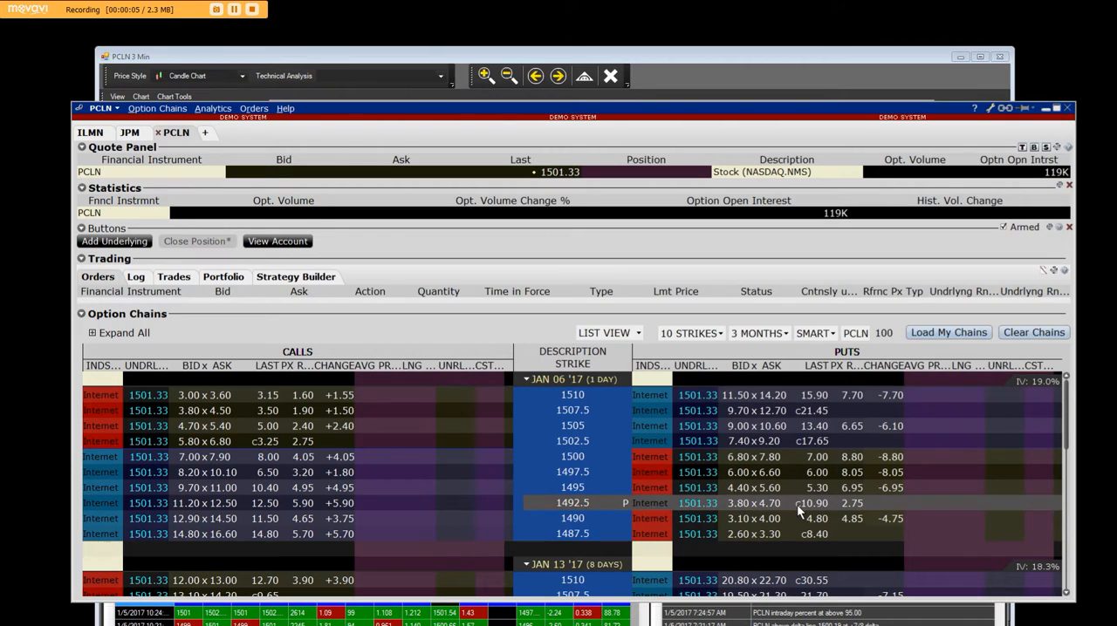
pyautogui.moveTo(840, 116)
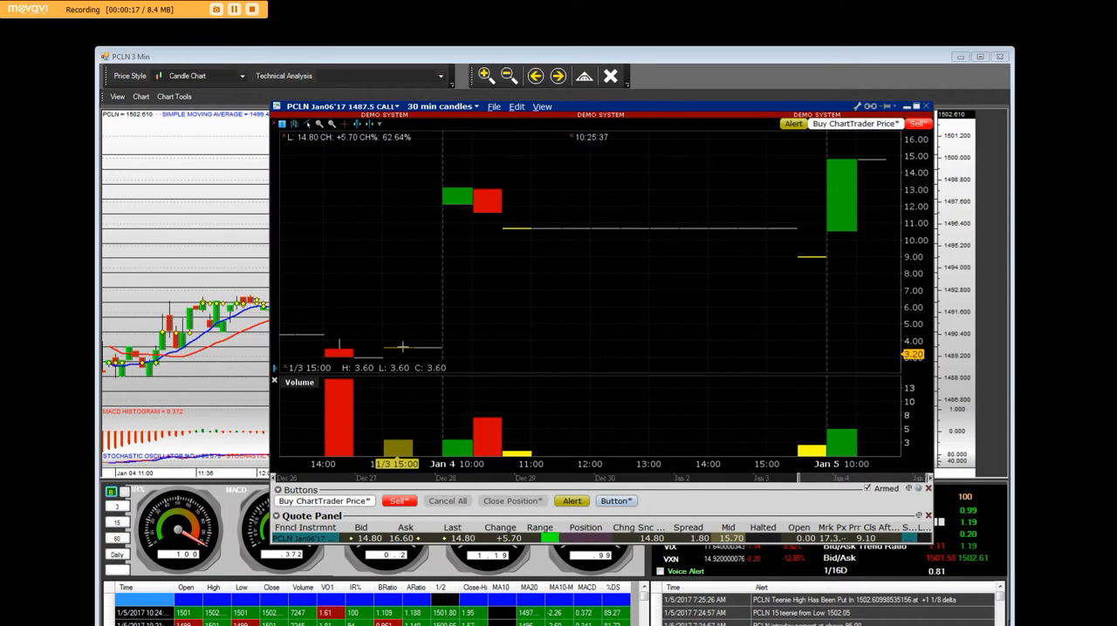
pyautogui.moveTo(403, 350)
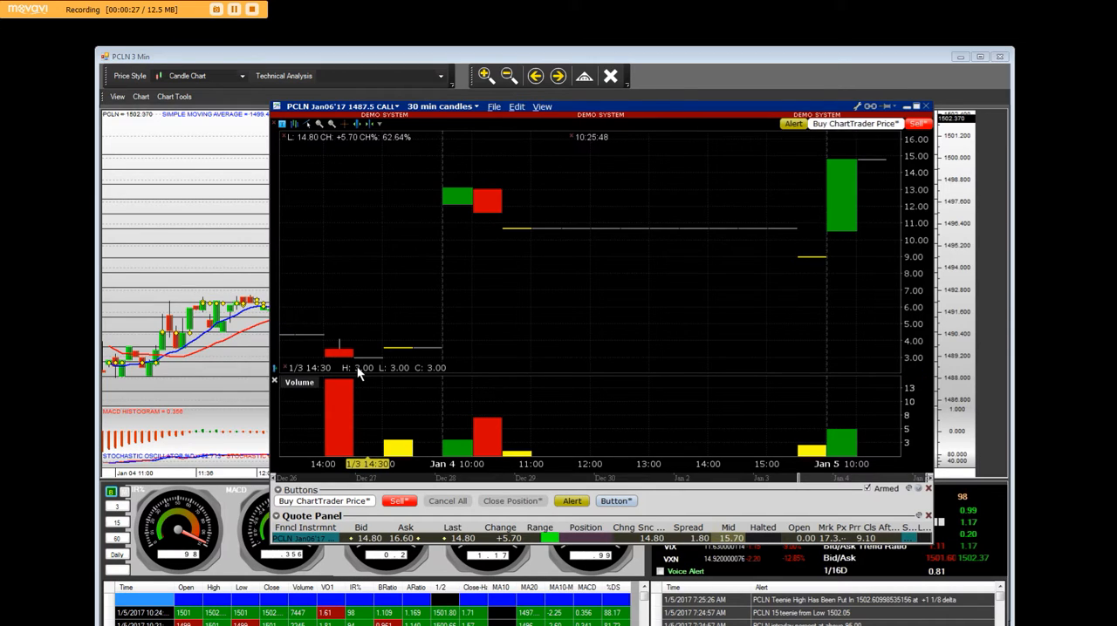
pyautogui.moveTo(886, 162)
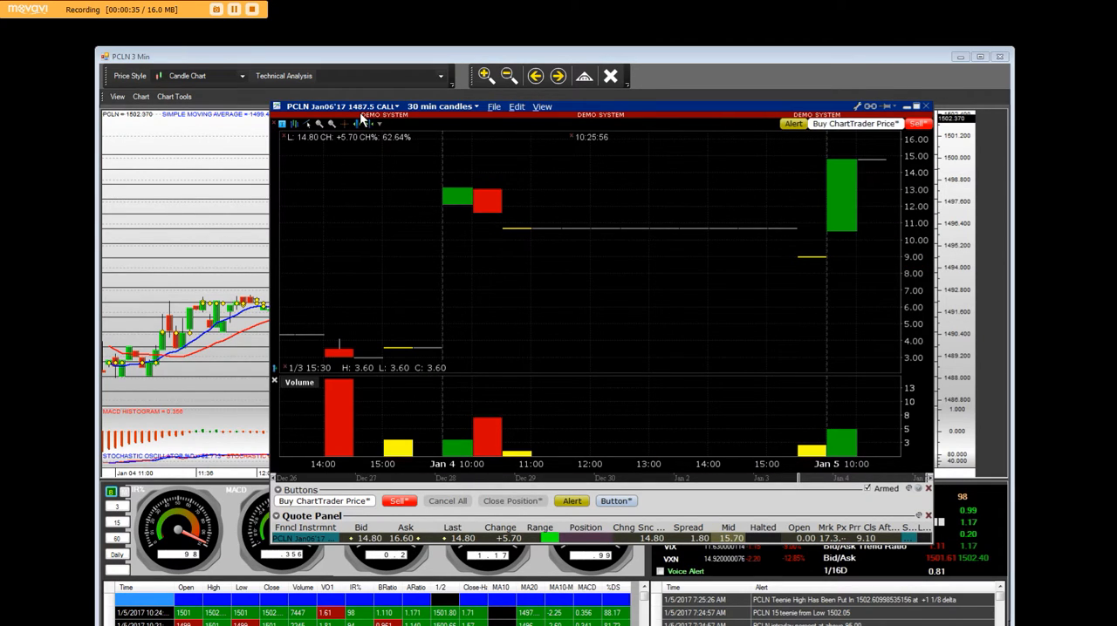
pyautogui.moveTo(716, 112)
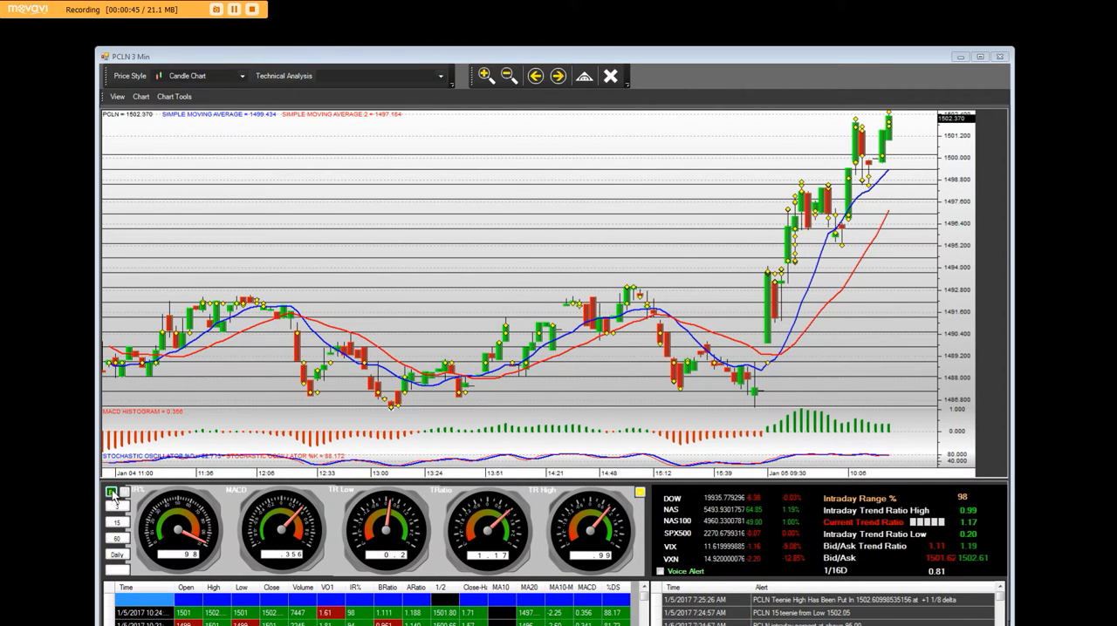
# Open the Brain panel on the PCLN 3-minute chart to show trend ratios, intraday range and teenie values.
pyautogui.click(112, 492)
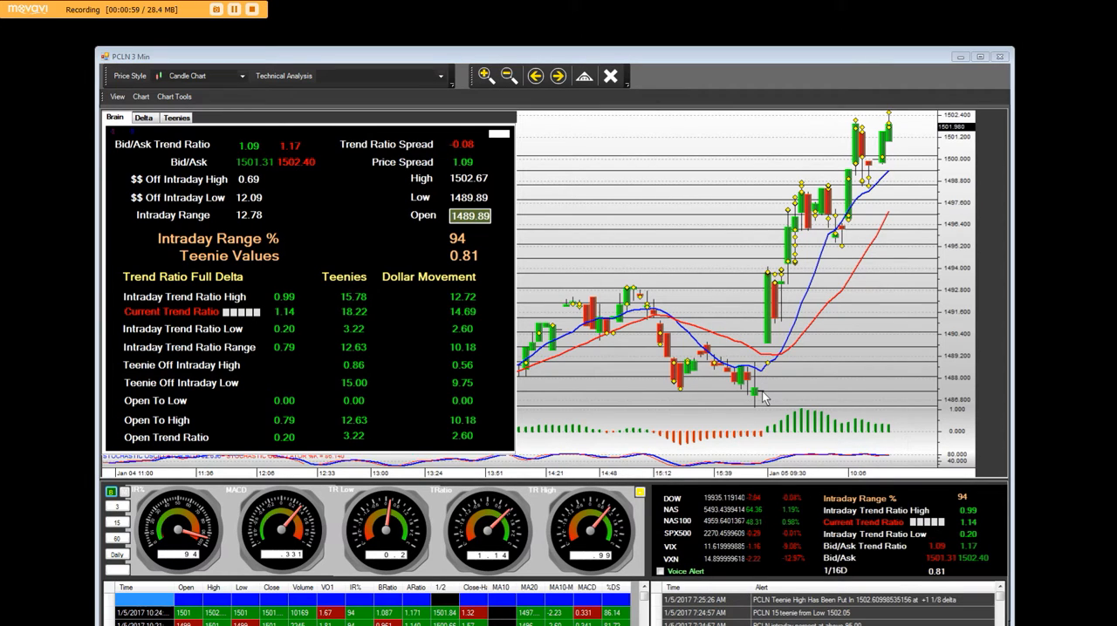
pyautogui.moveTo(562, 312)
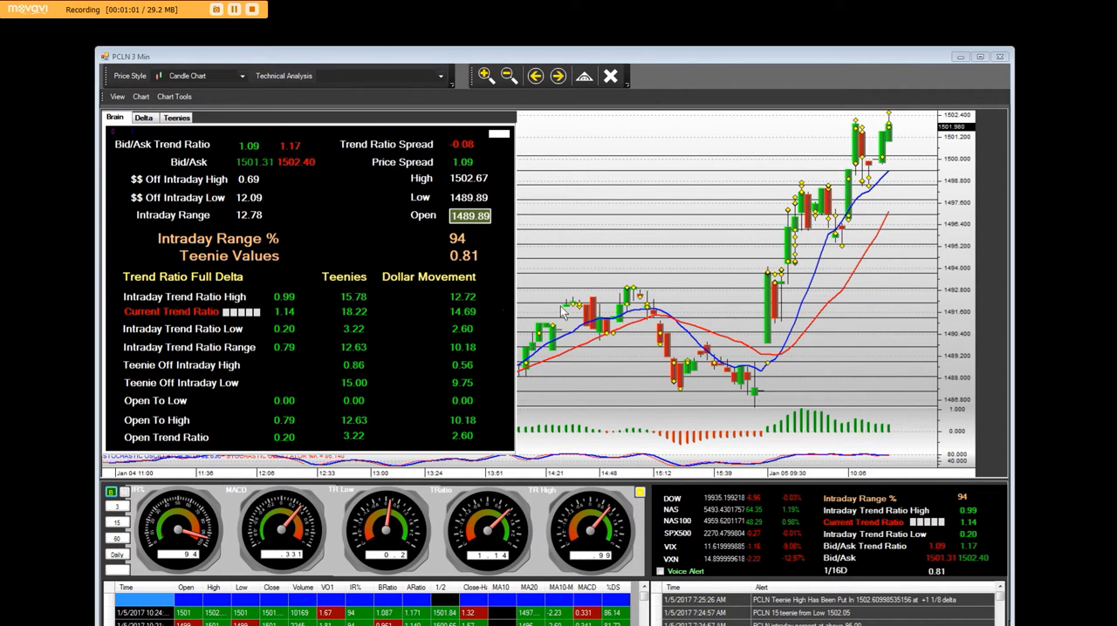
pyautogui.moveTo(905, 145)
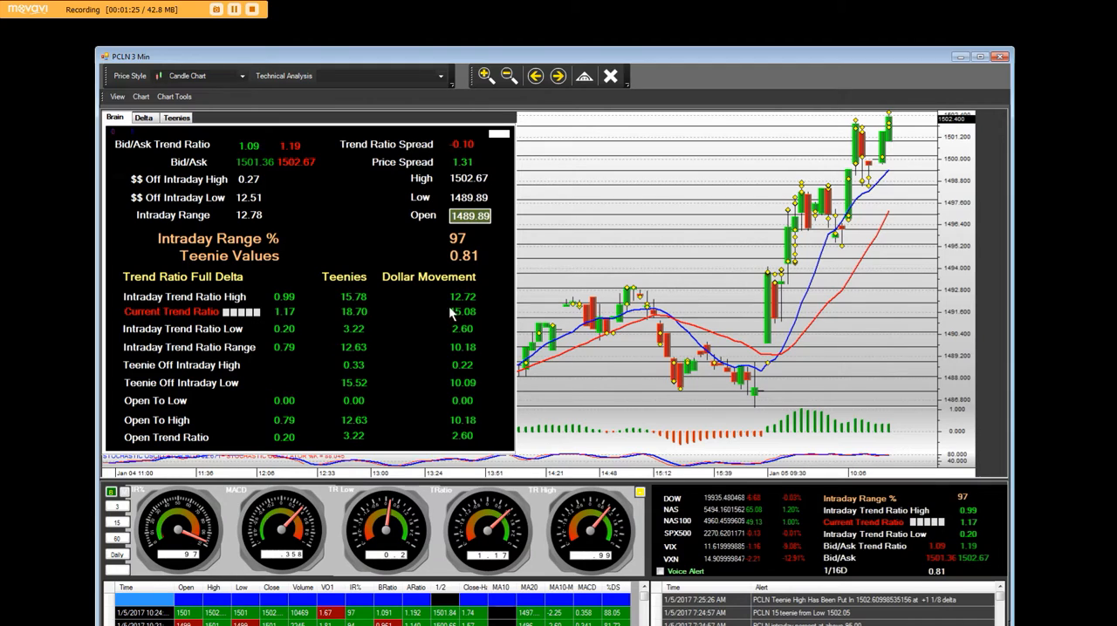
pyautogui.moveTo(890, 123)
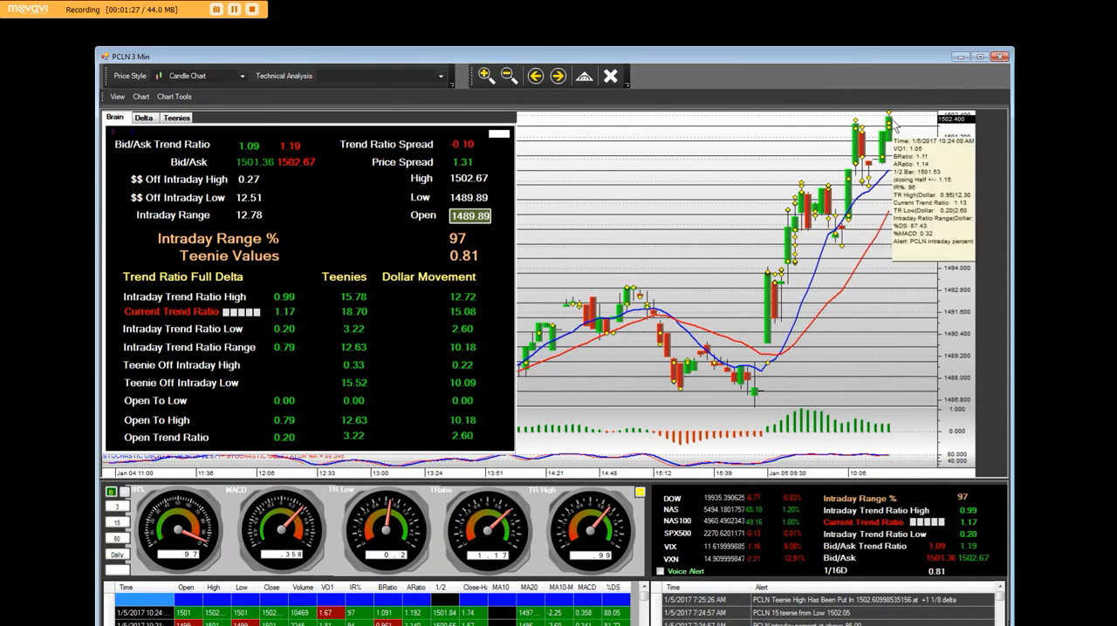
pyautogui.moveTo(467, 244)
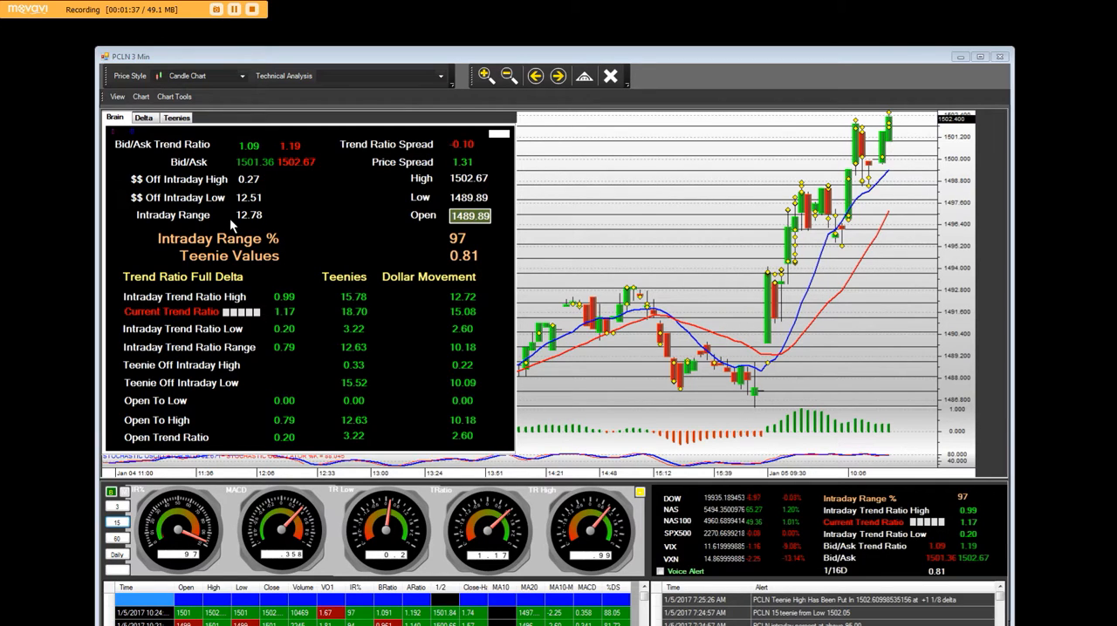
pyautogui.moveTo(257, 221)
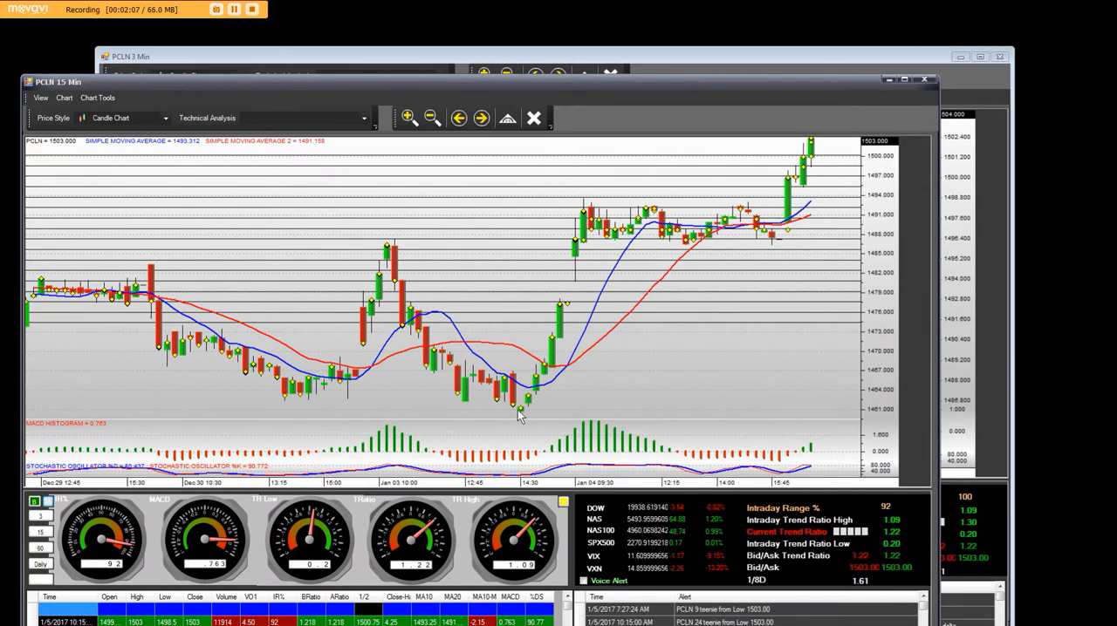
pyautogui.moveTo(573, 257)
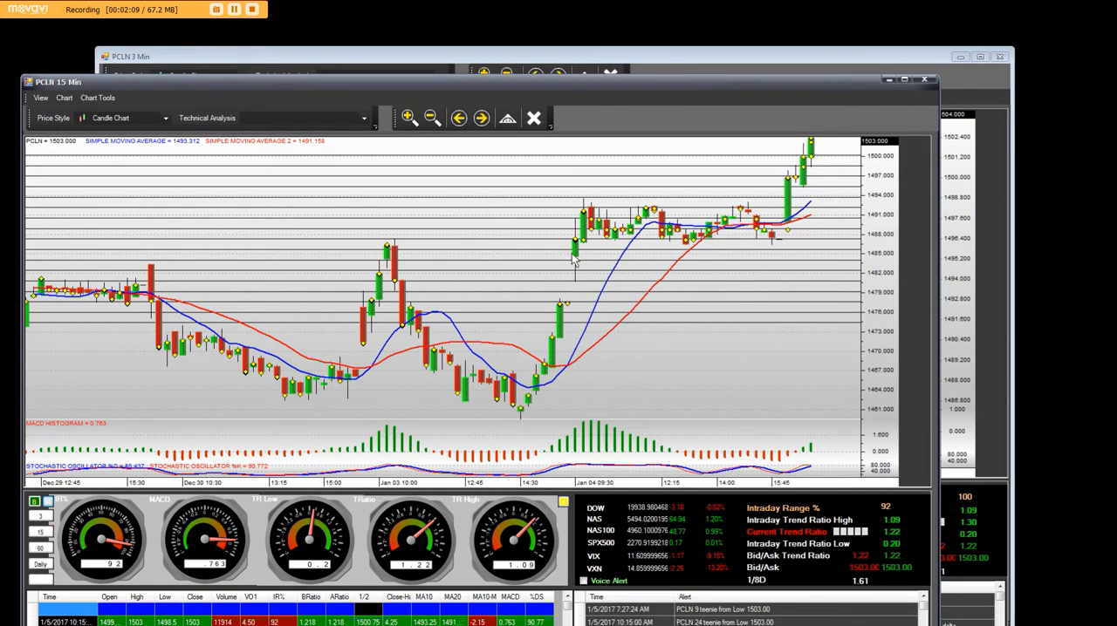
pyautogui.moveTo(737, 214)
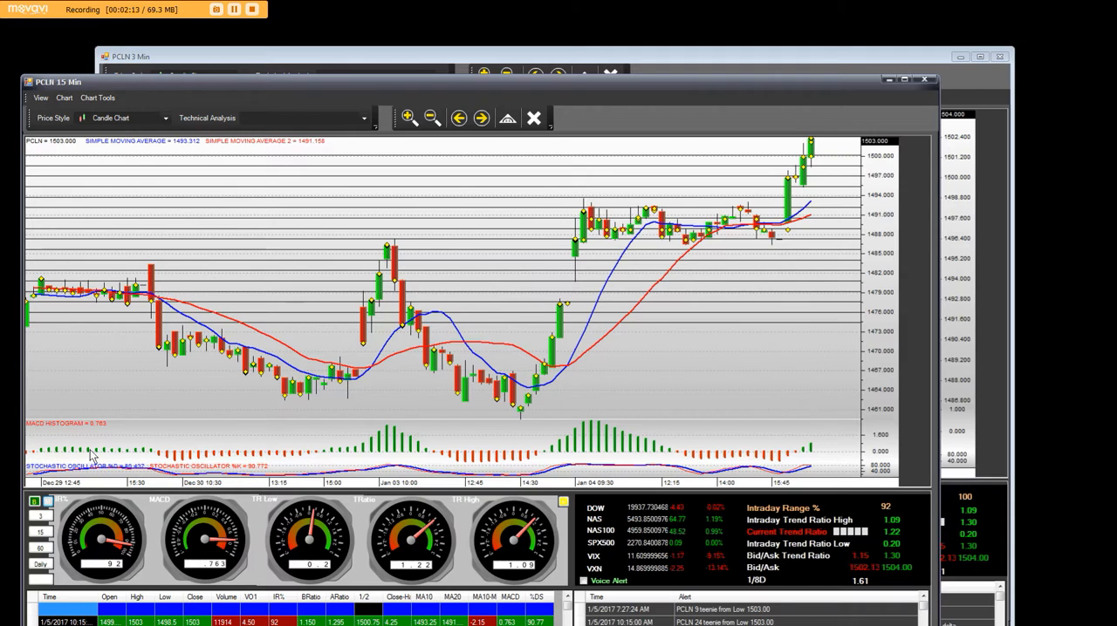
# Open the Brain data panel on the PCLN 15-minute candle chart.
pyautogui.click(36, 501)
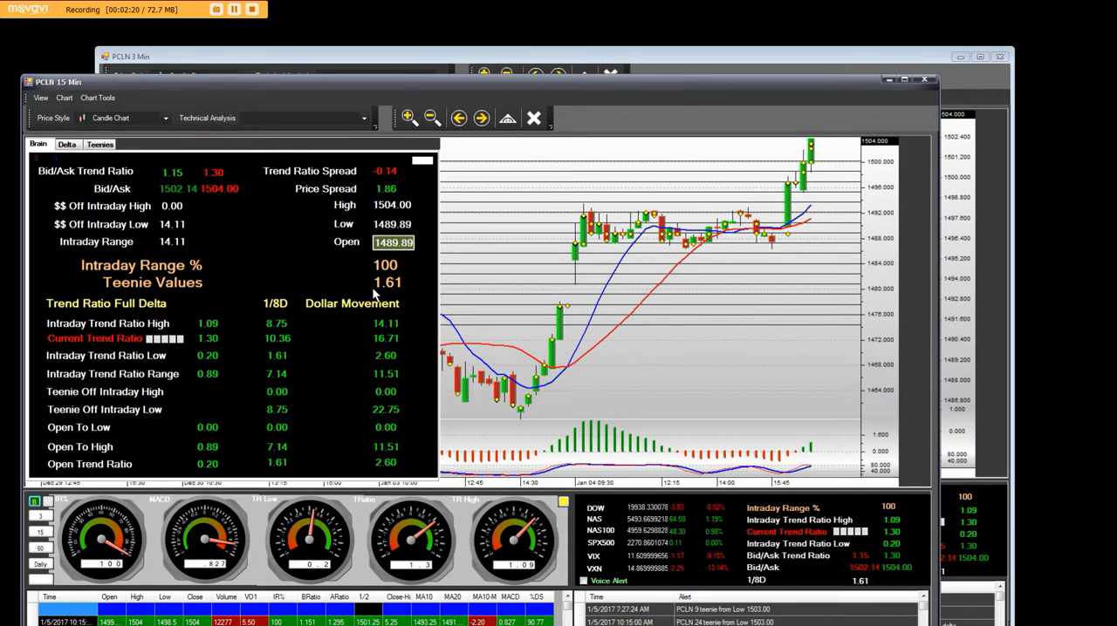
pyautogui.moveTo(823, 150)
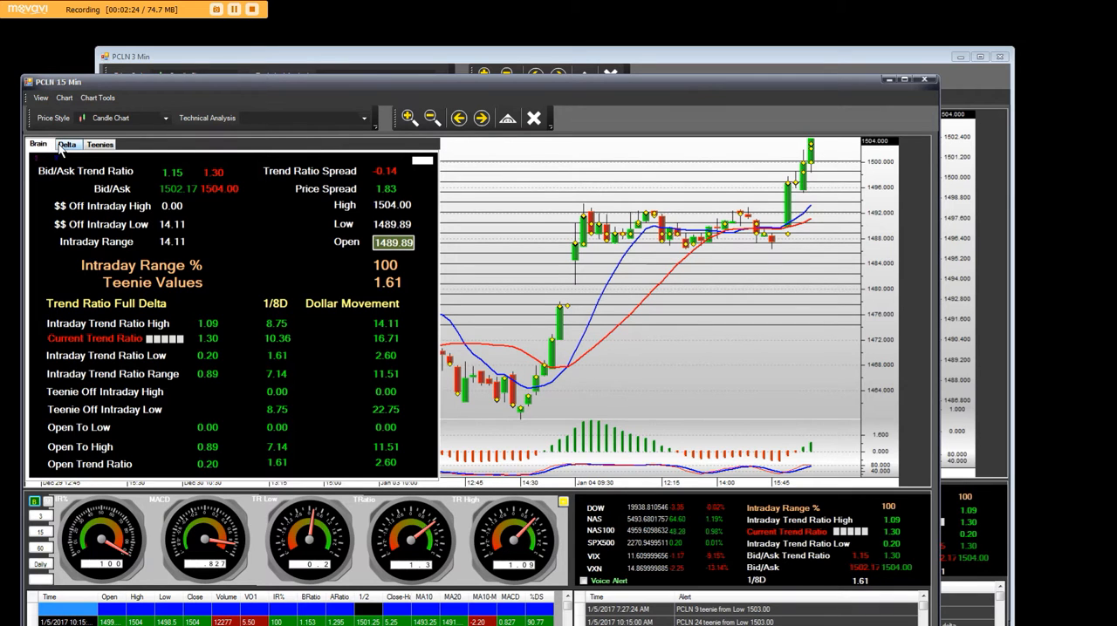
# Switch the 15-minute chart's panel to the Delta tab for swing low, swing high and delta targets.
pyautogui.click(67, 144)
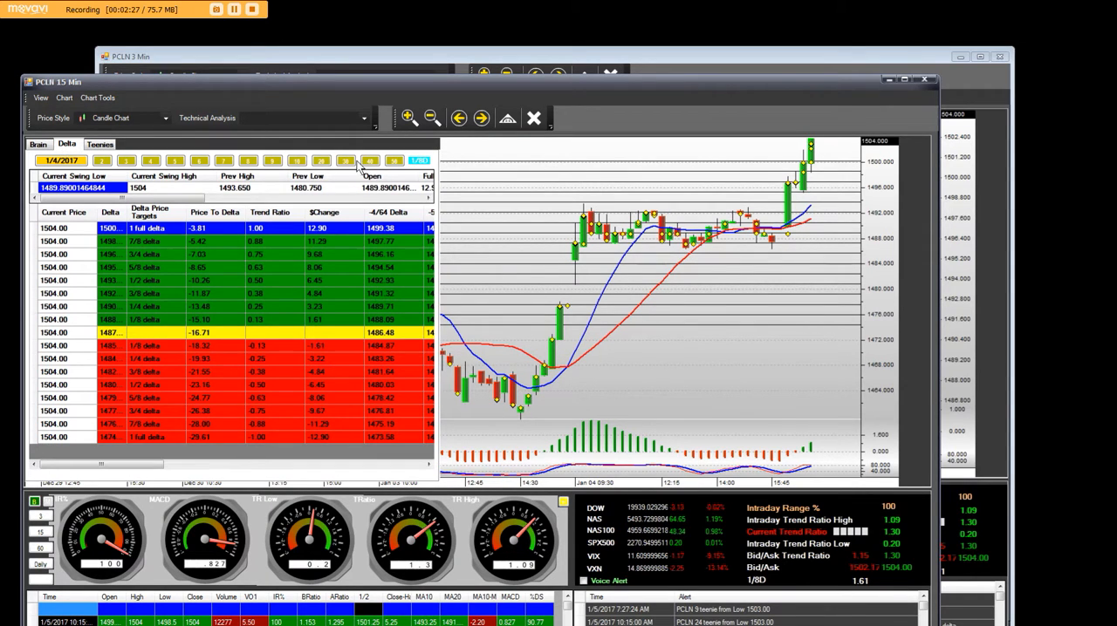
pyautogui.click(347, 162)
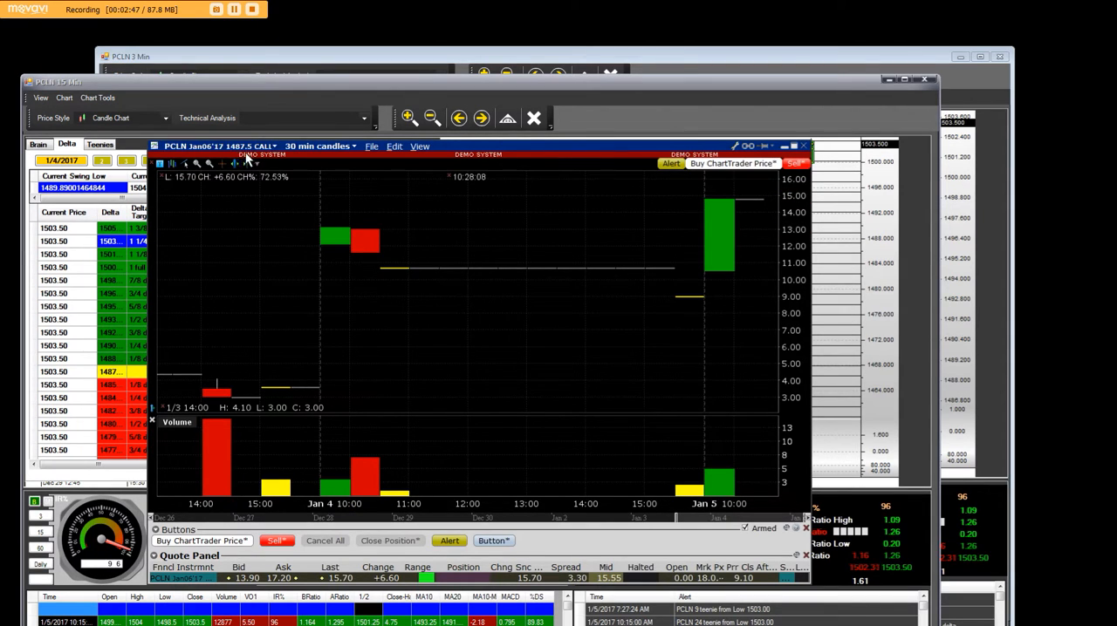
pyautogui.moveTo(739, 260)
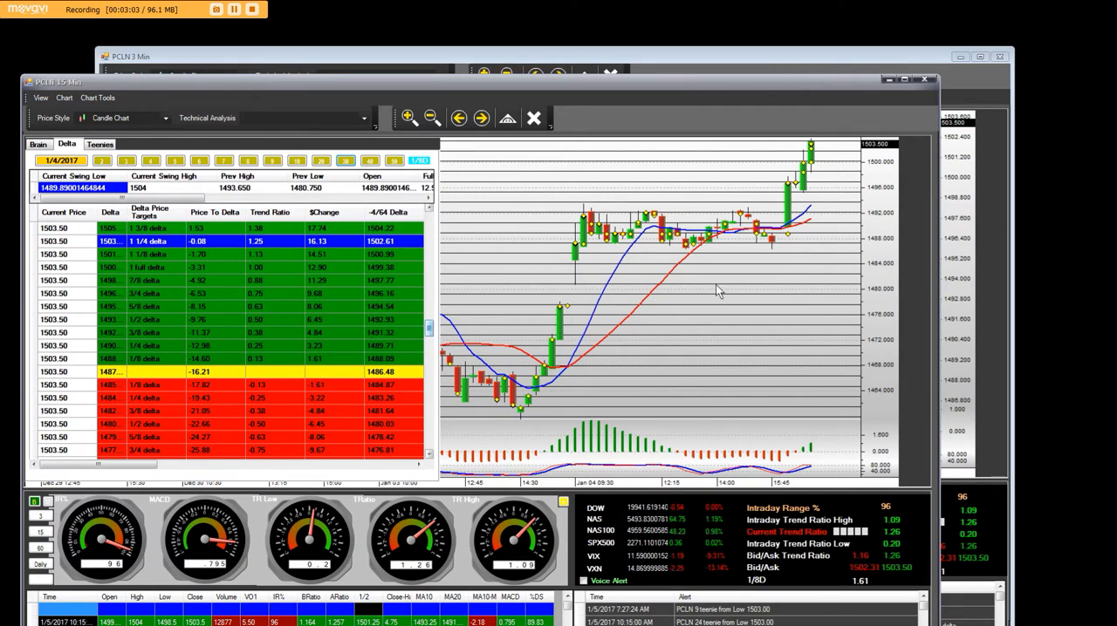
pyautogui.moveTo(801, 216)
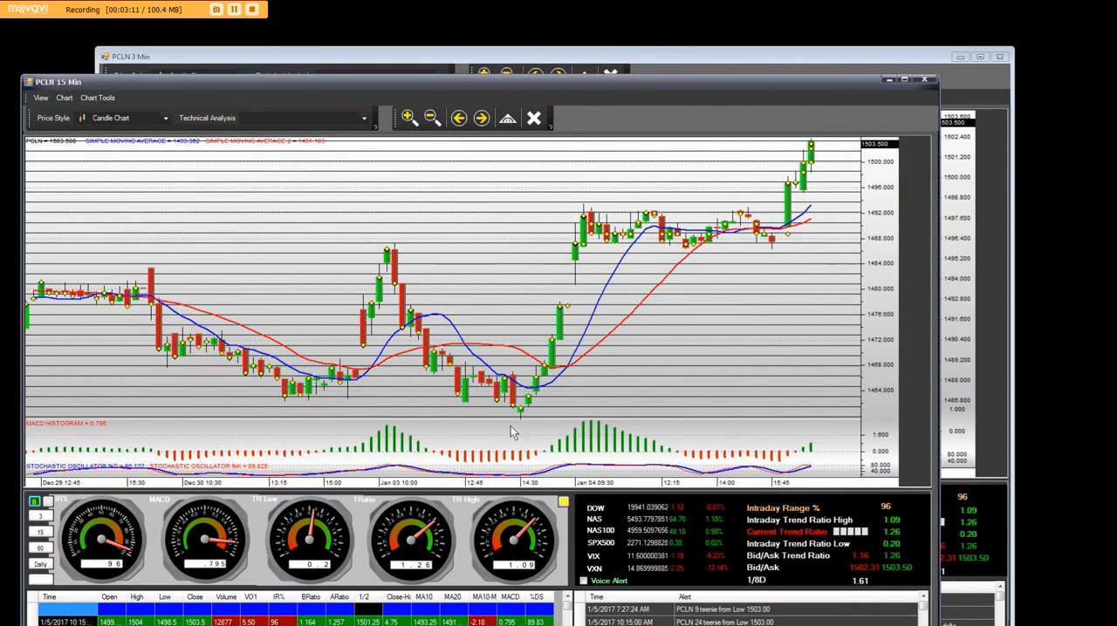
pyautogui.moveTo(816, 194)
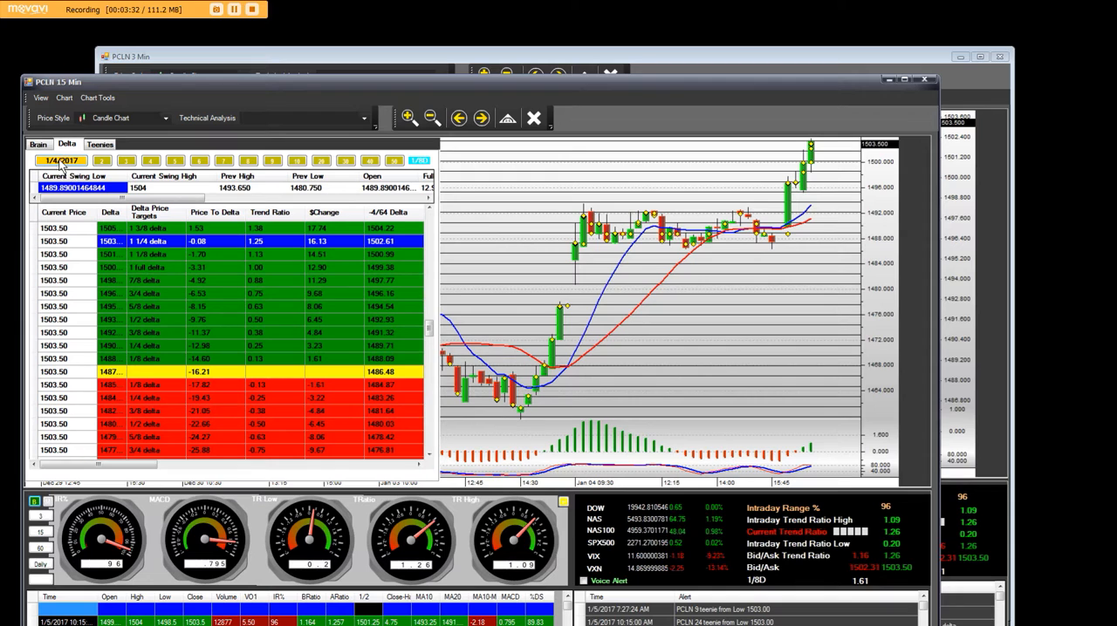
pyautogui.click(38, 144)
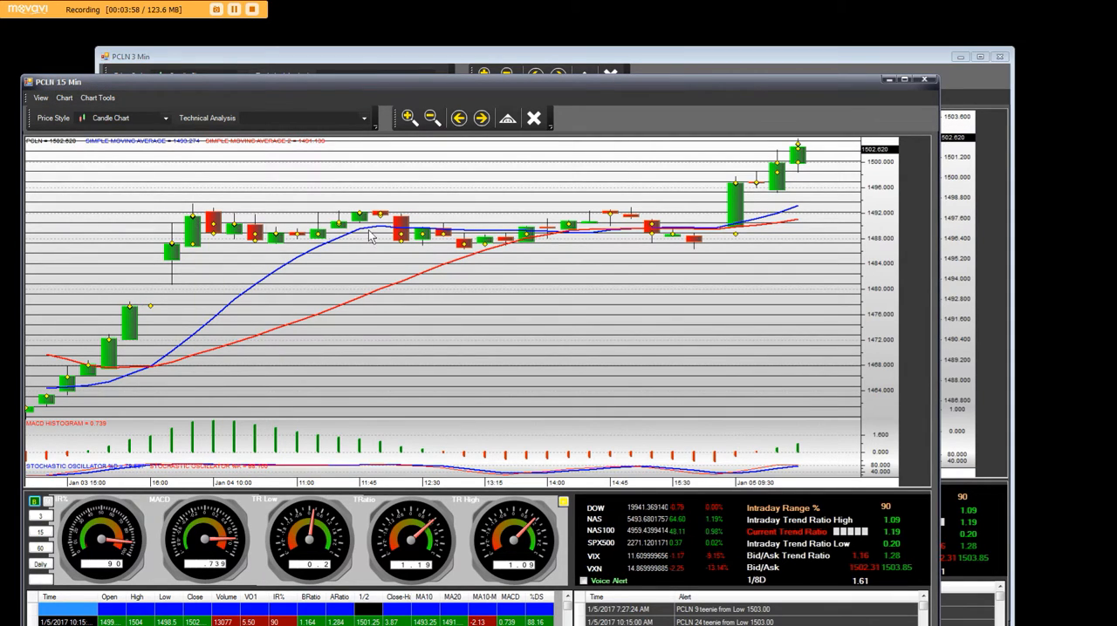
pyautogui.moveTo(586, 251)
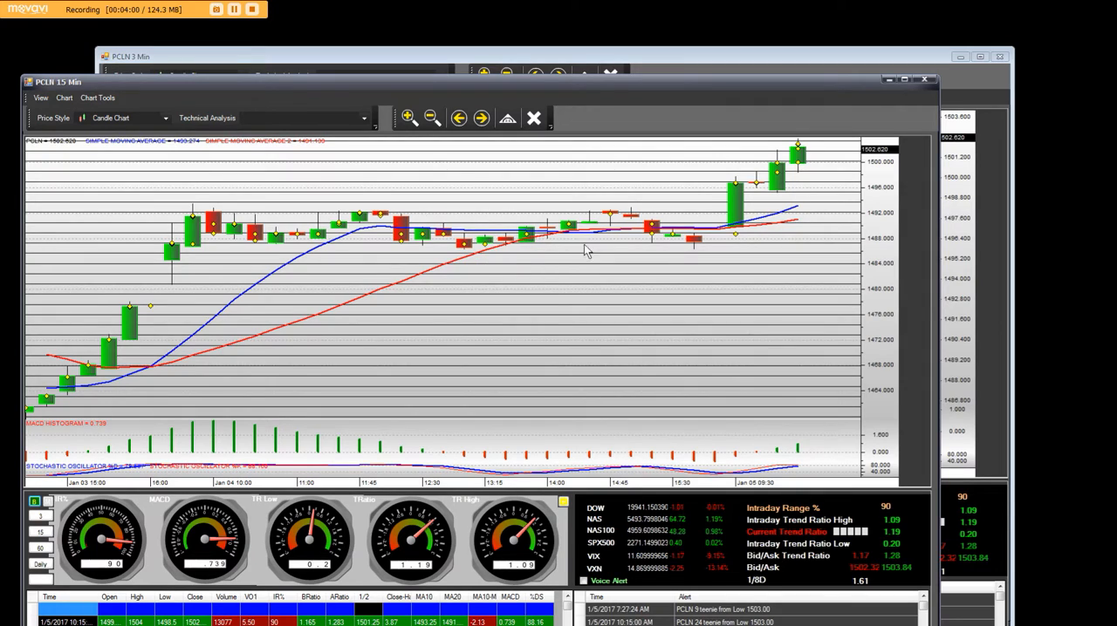
pyautogui.moveTo(742, 326)
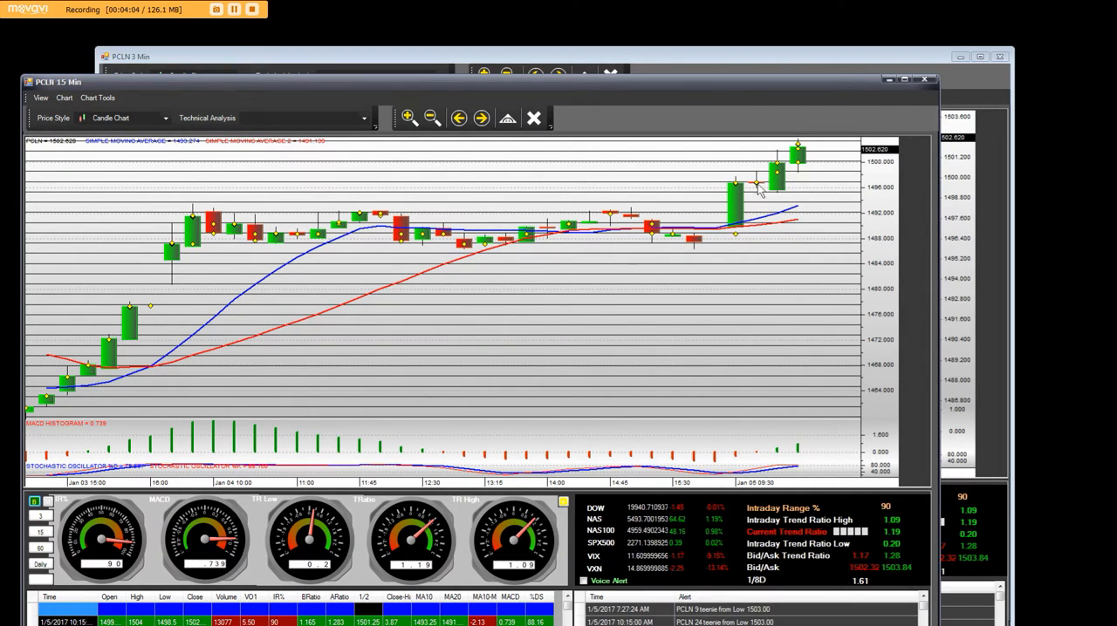
pyautogui.moveTo(797, 144)
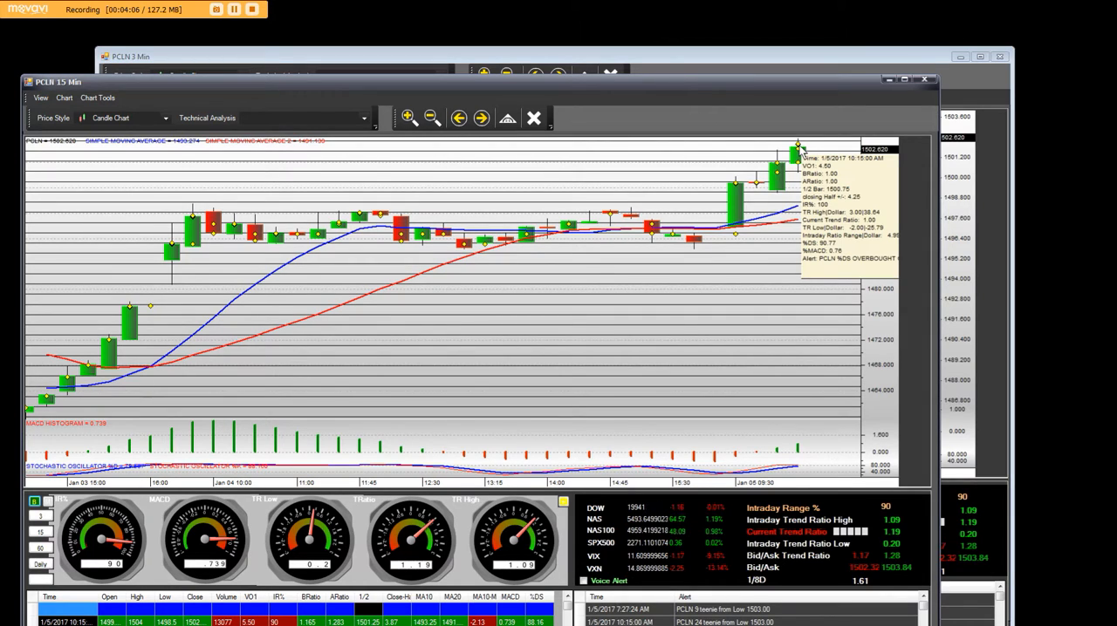
pyautogui.moveTo(160, 310)
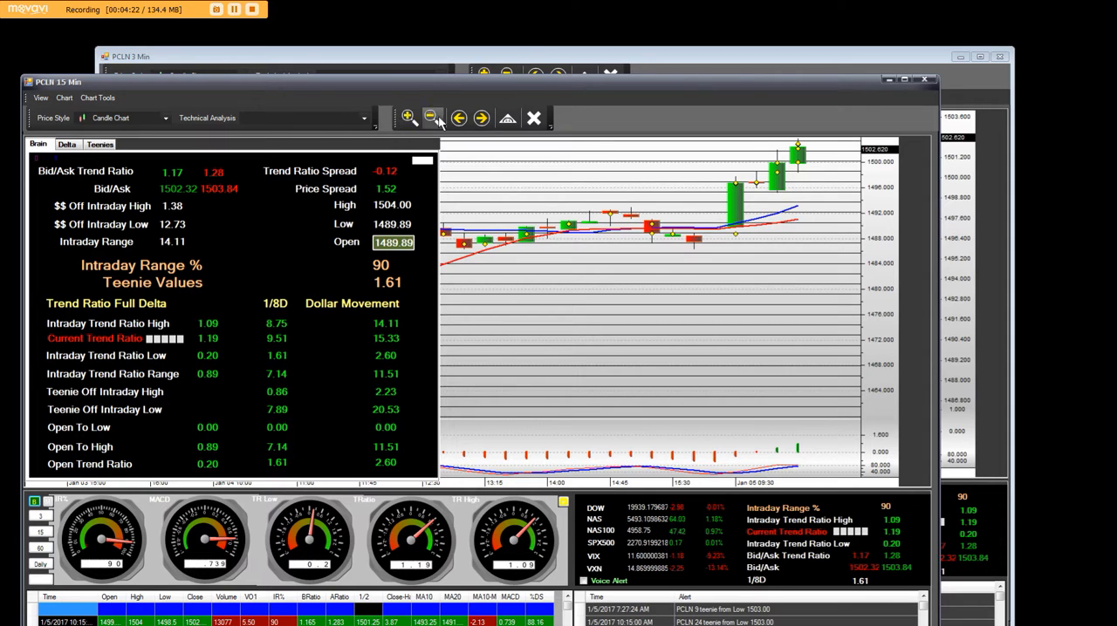
pyautogui.click(407, 117)
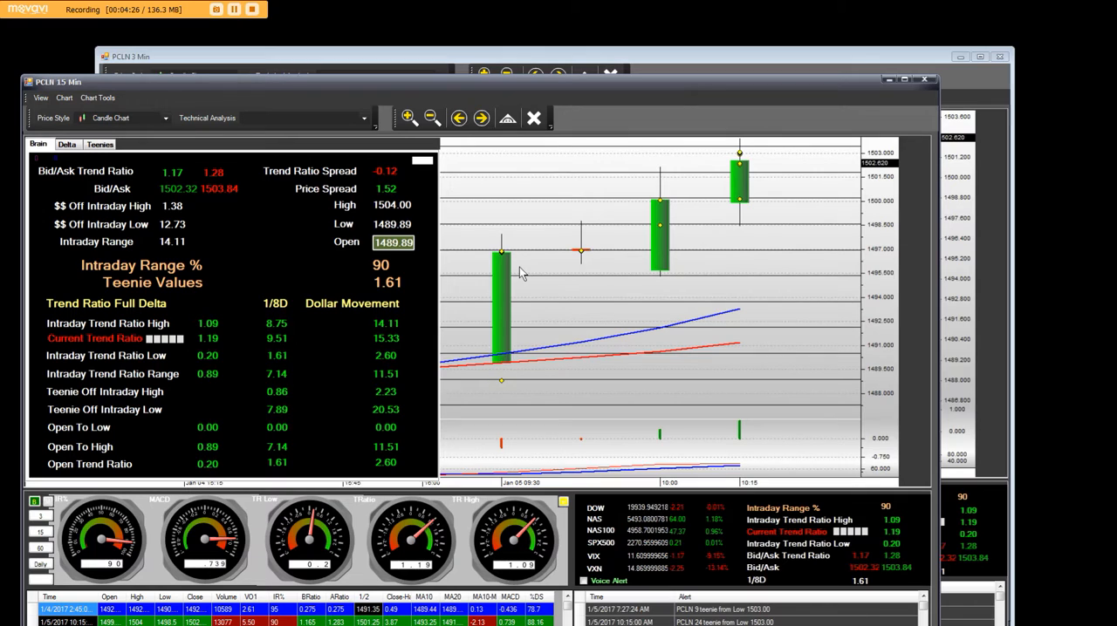
pyautogui.moveTo(707, 221)
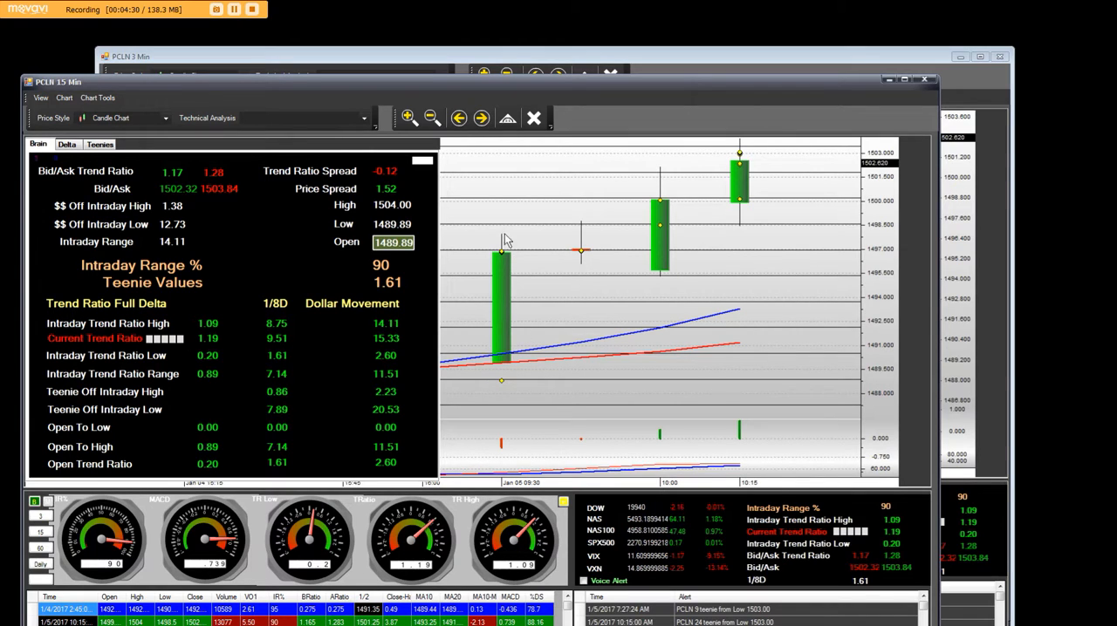
pyautogui.moveTo(661, 176)
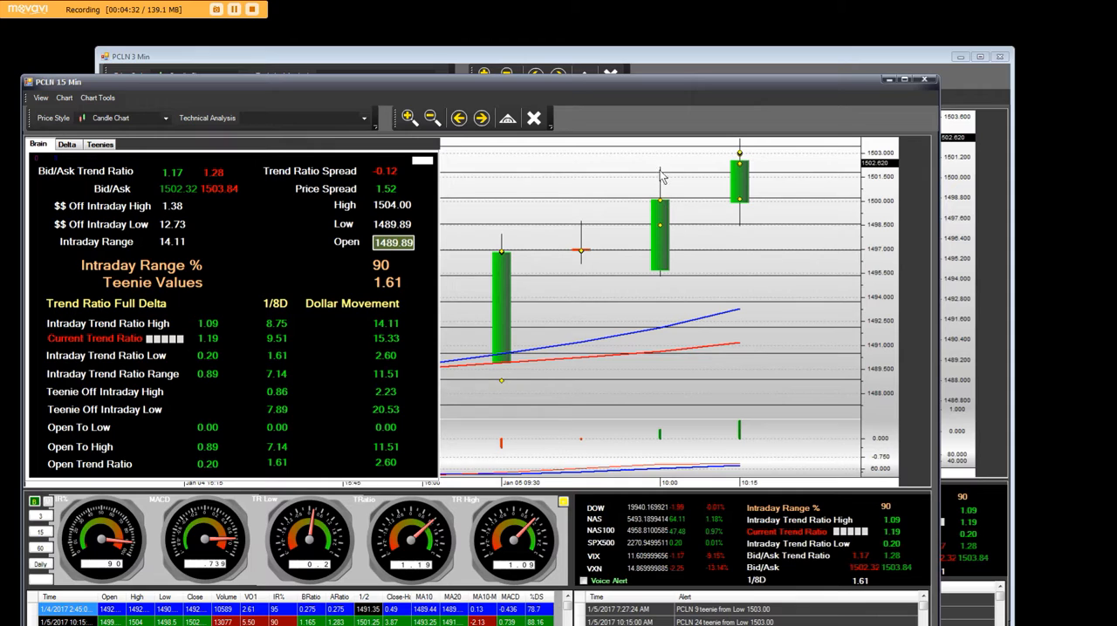
pyautogui.moveTo(740, 139)
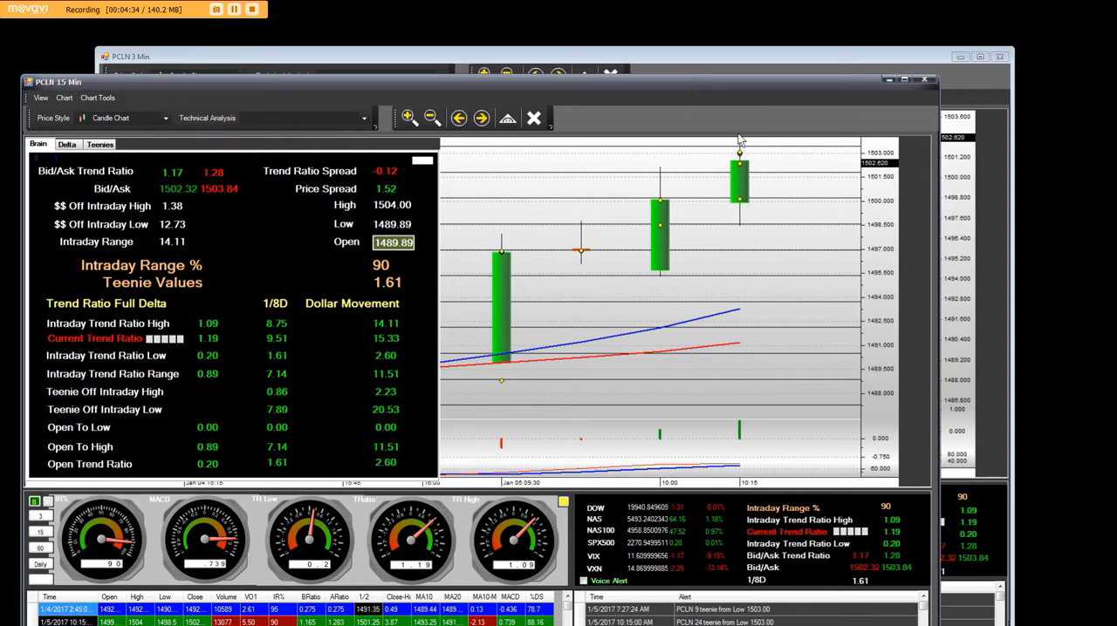
pyautogui.moveTo(739, 183)
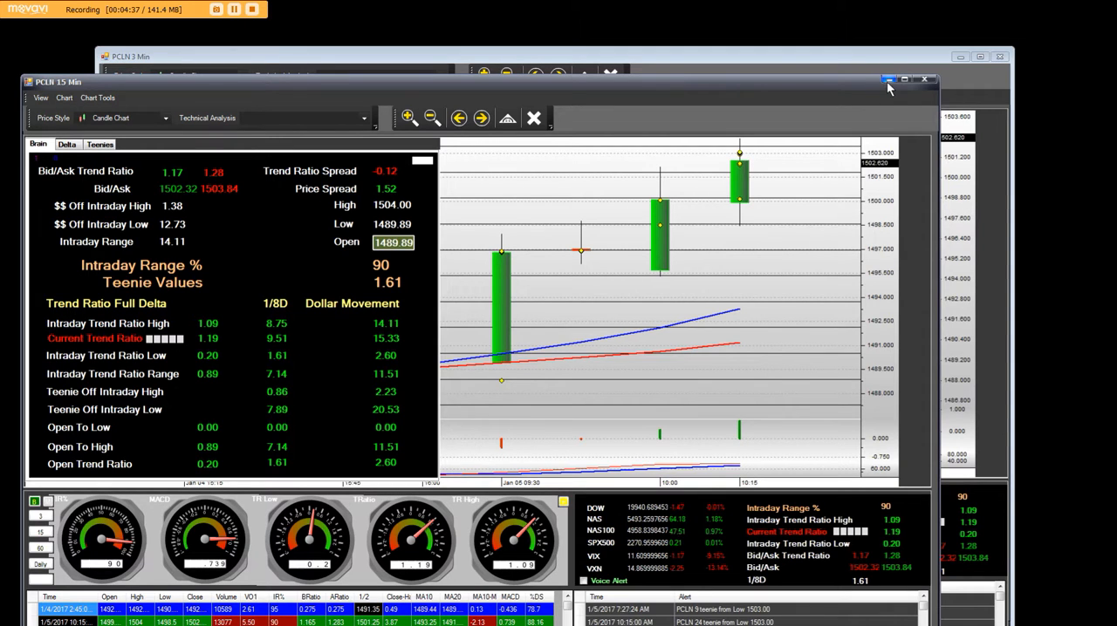
# Minimize the PCLN 15-minute chart window to bring the 3-minute chart forward.
pyautogui.click(924, 80)
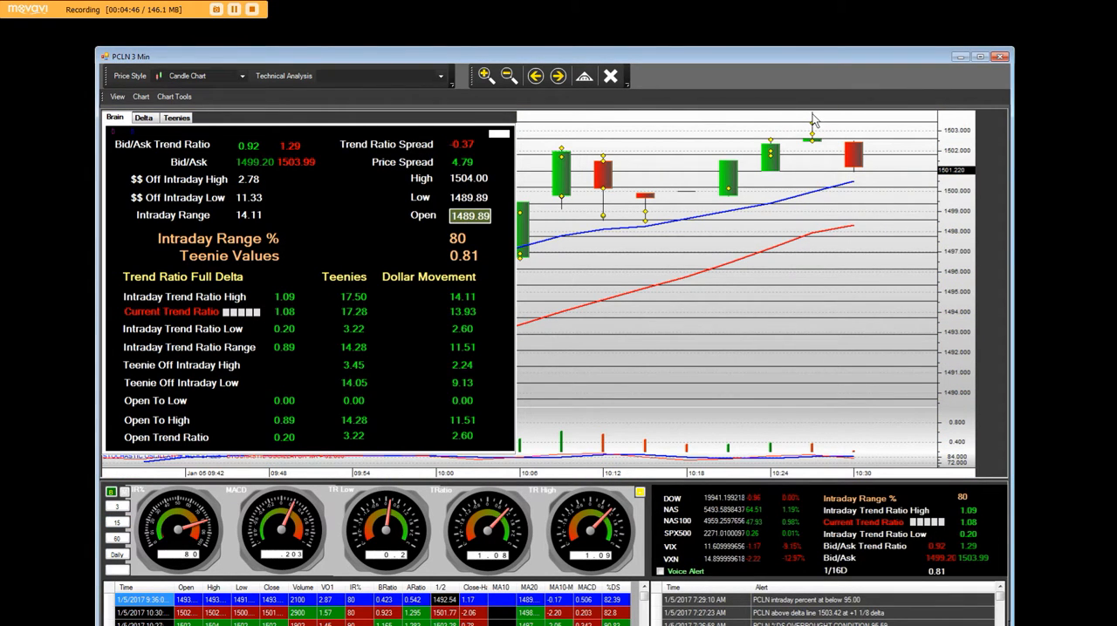
pyautogui.moveTo(821, 140)
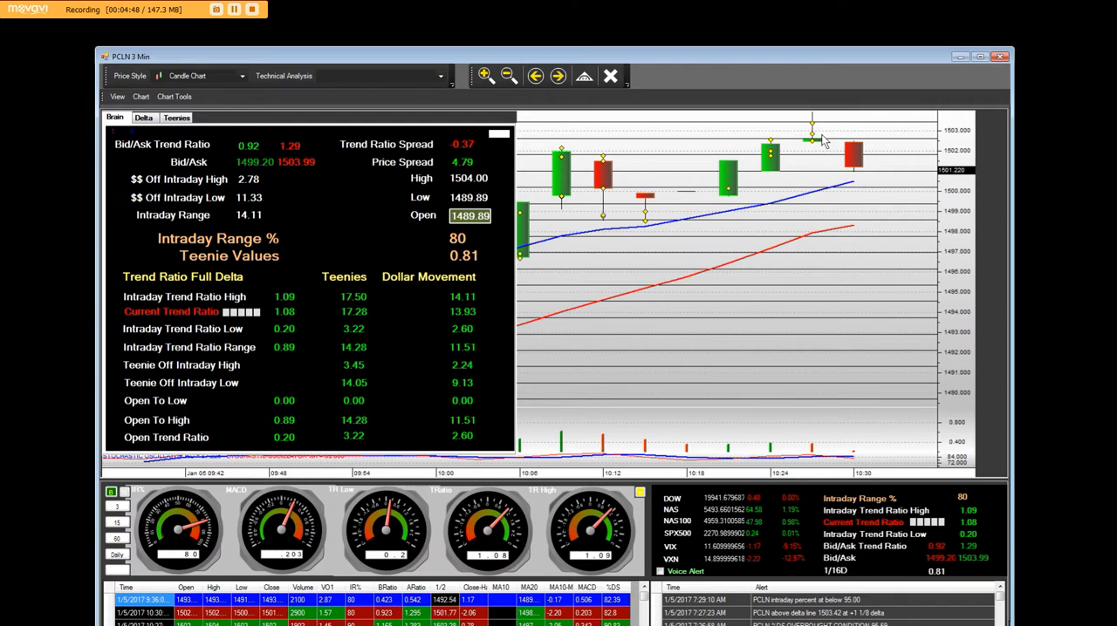
pyautogui.moveTo(402, 256)
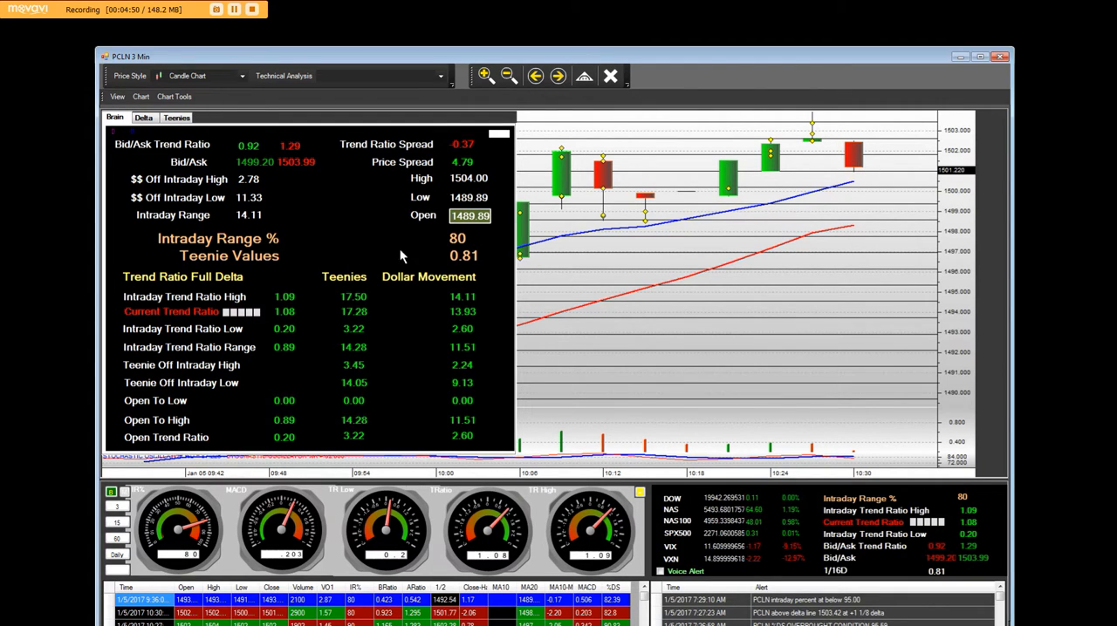
pyautogui.moveTo(463, 271)
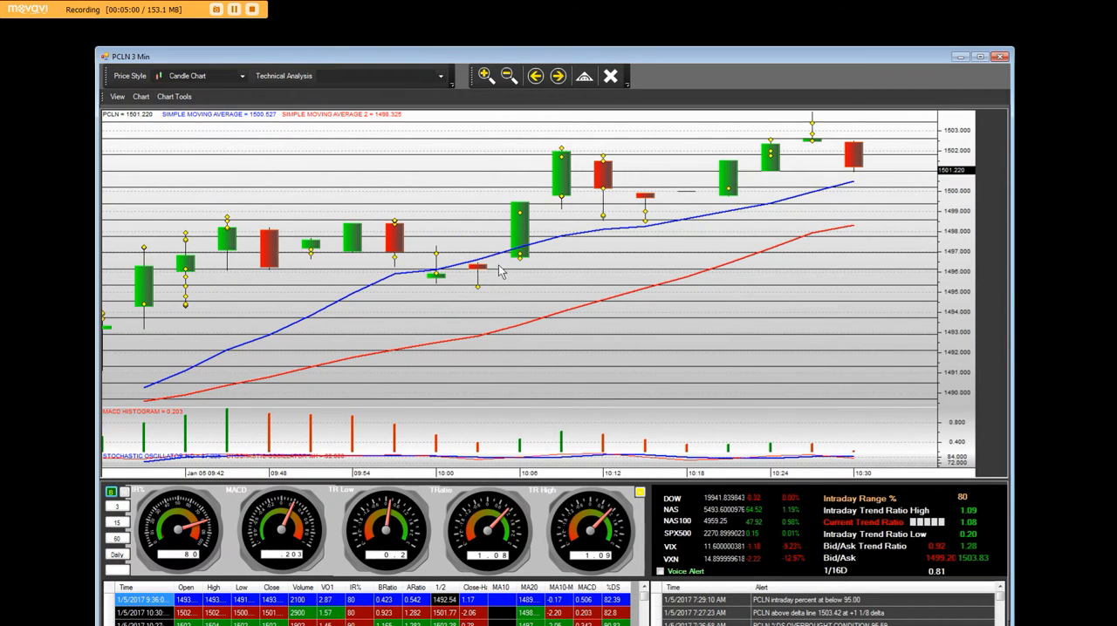
pyautogui.moveTo(604, 178)
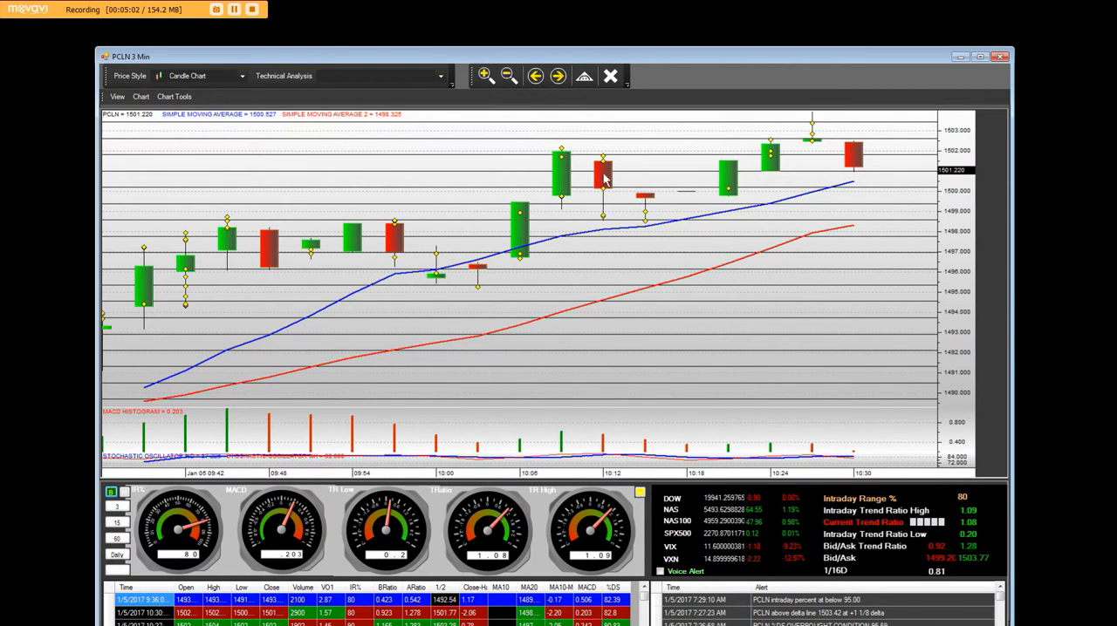
pyautogui.moveTo(683, 213)
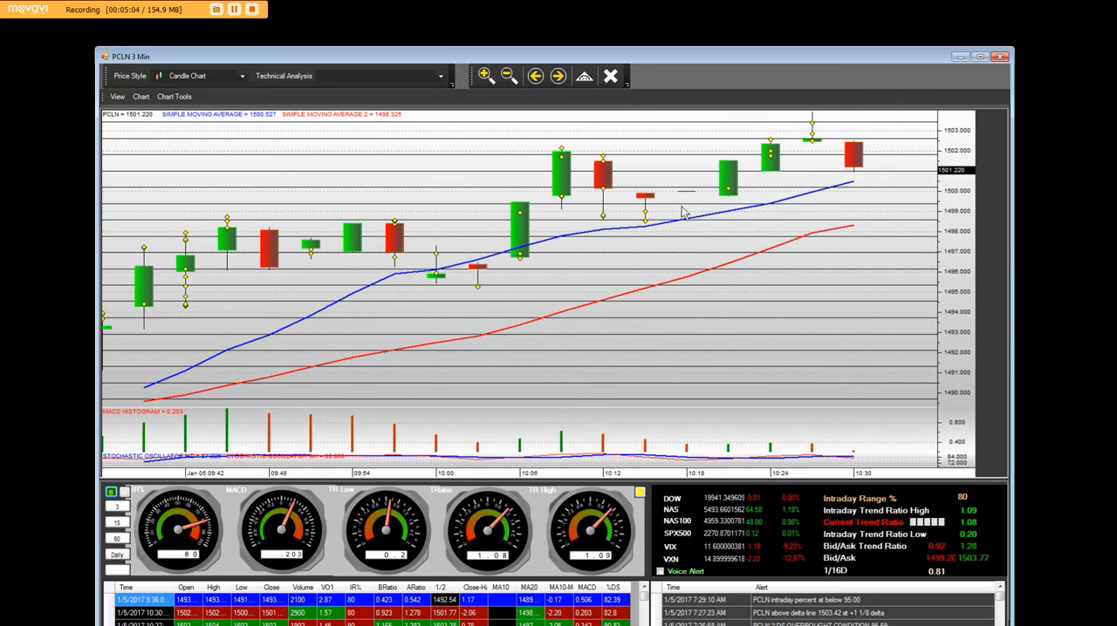
pyautogui.moveTo(838, 129)
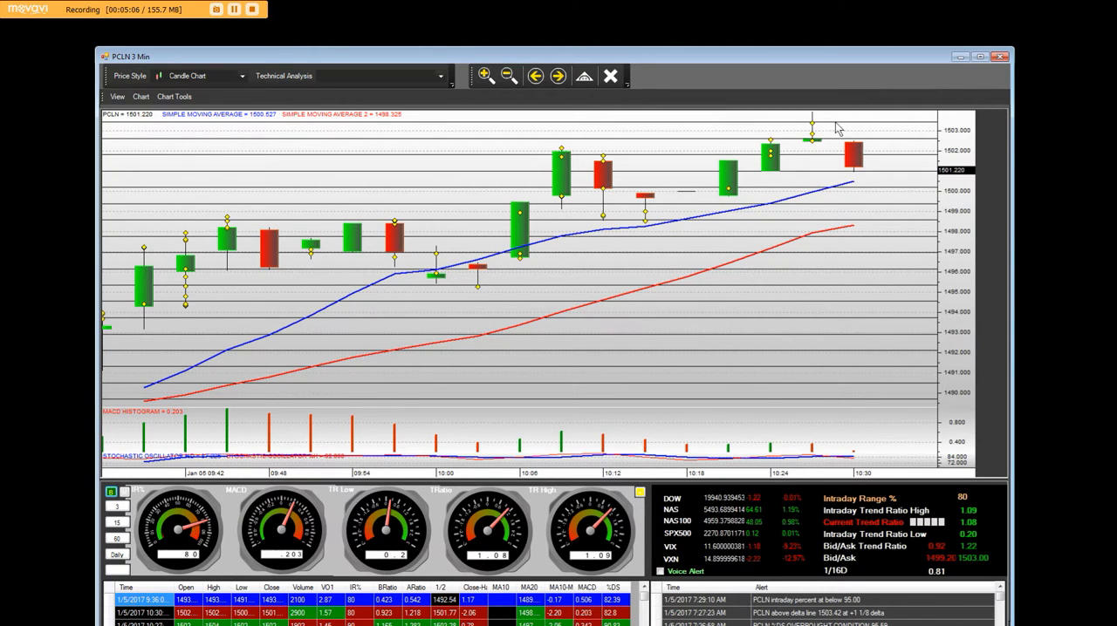
pyautogui.moveTo(779, 181)
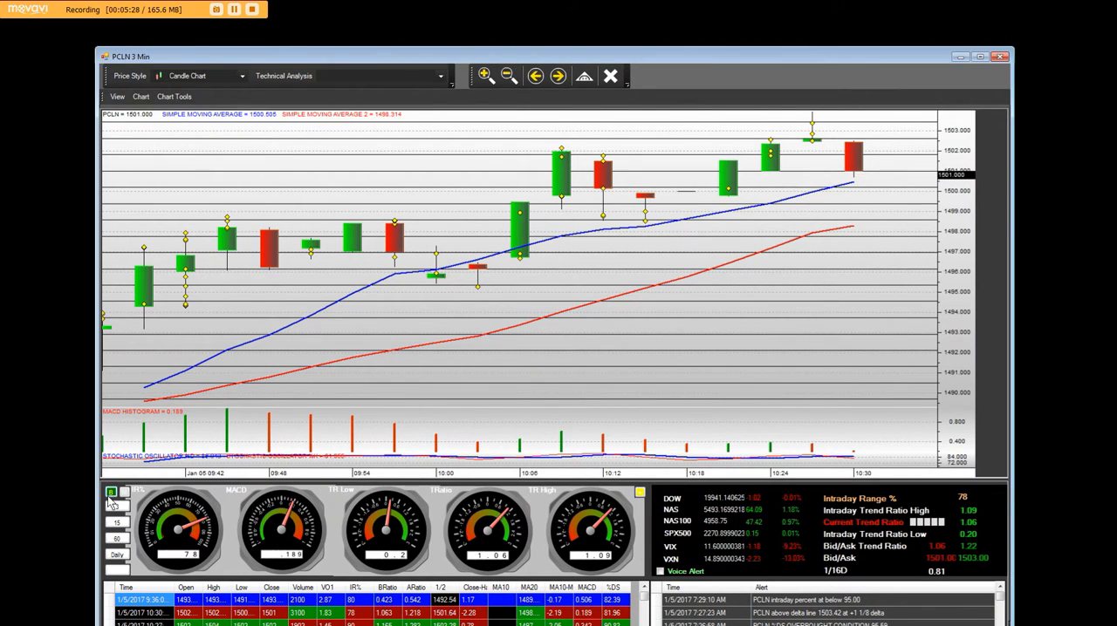
# Reopen the 3-minute chart's data panel and view its delta table (swing low 1489.89, high 1504).
pyautogui.click(111, 493)
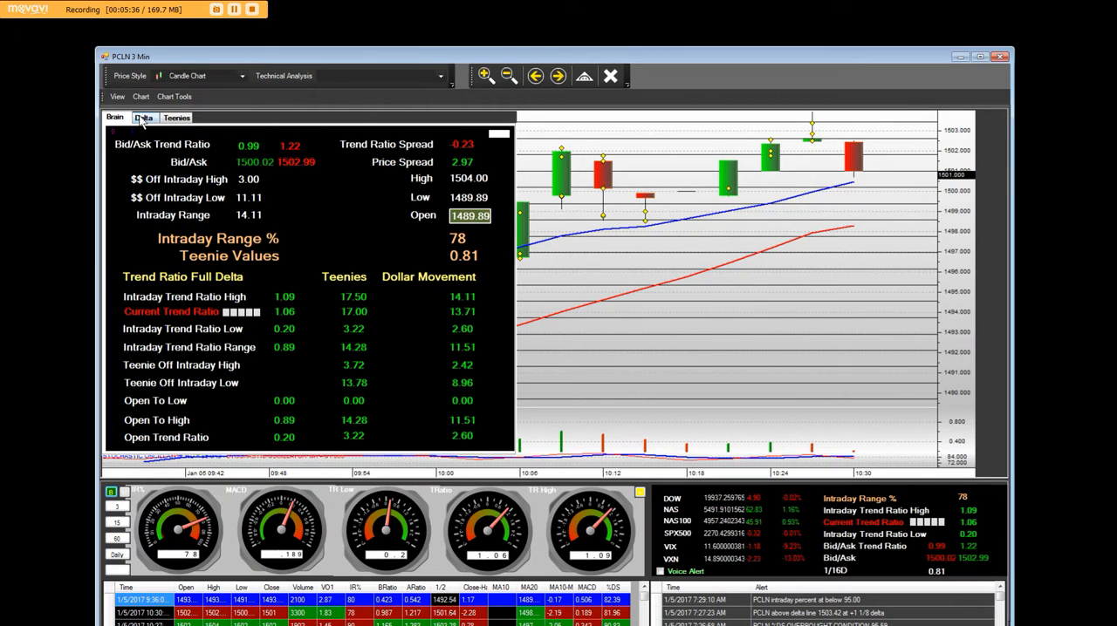
pyautogui.click(142, 116)
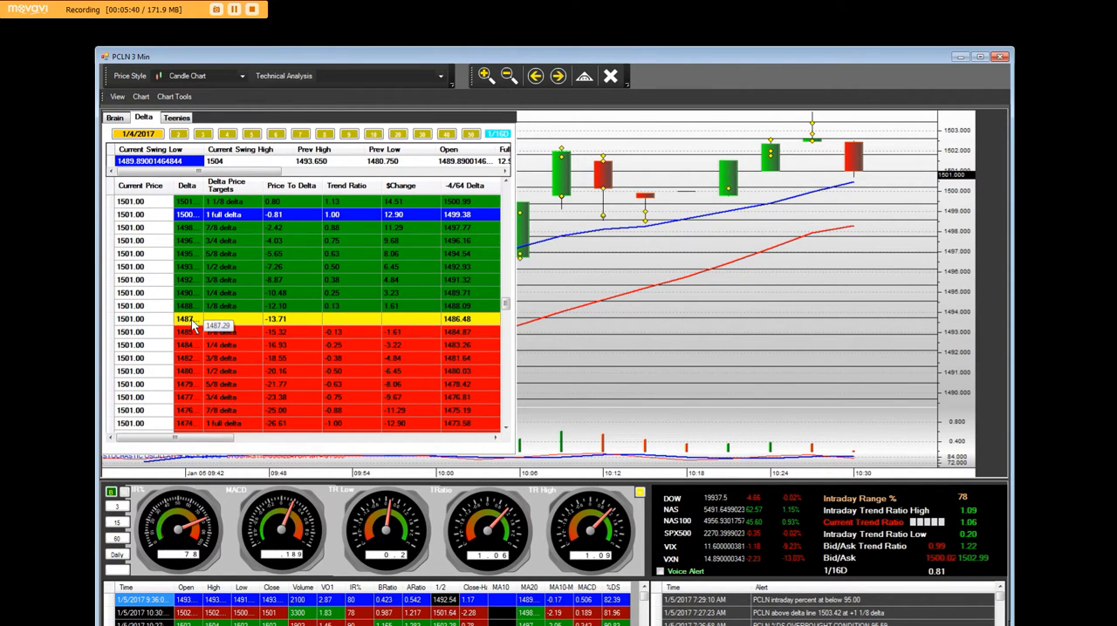
pyautogui.moveTo(270, 332)
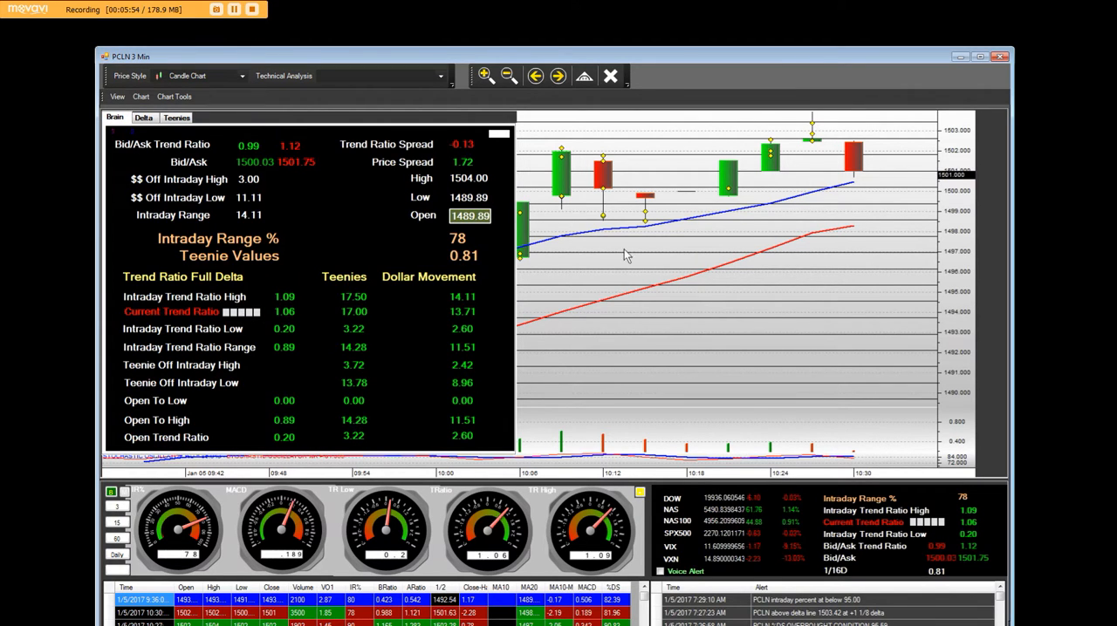
pyautogui.moveTo(817, 181)
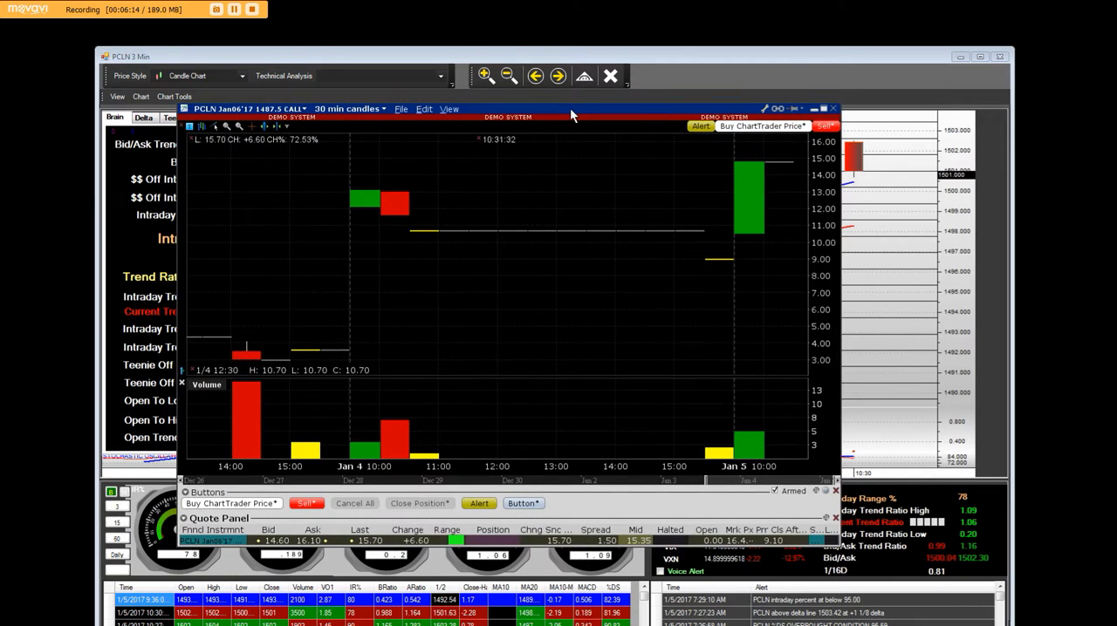
pyautogui.moveTo(733, 298)
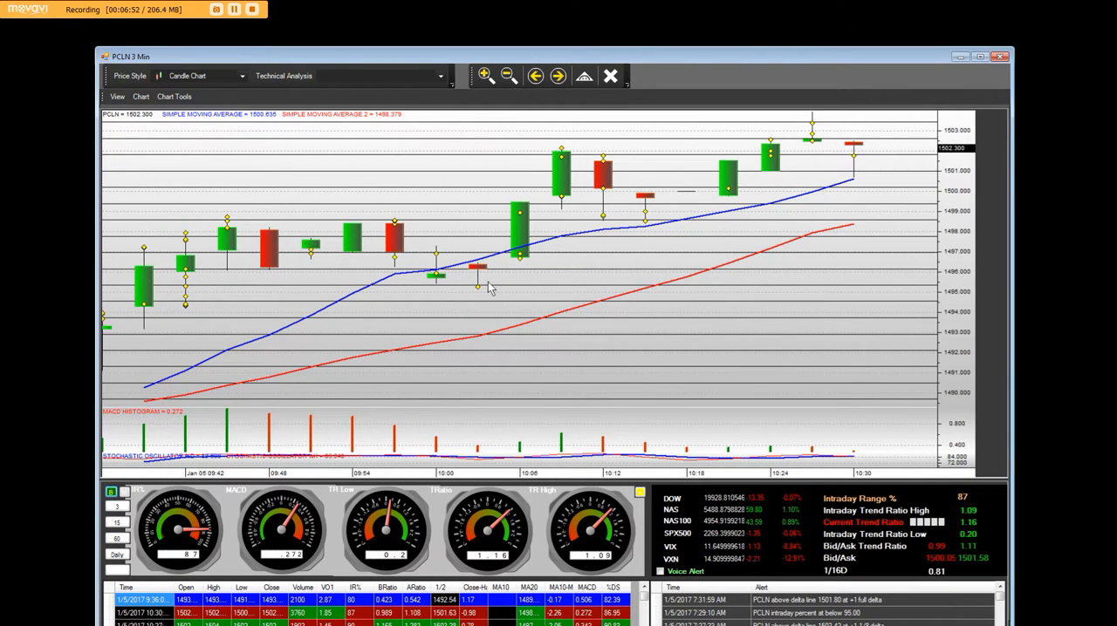
pyautogui.moveTo(606, 203)
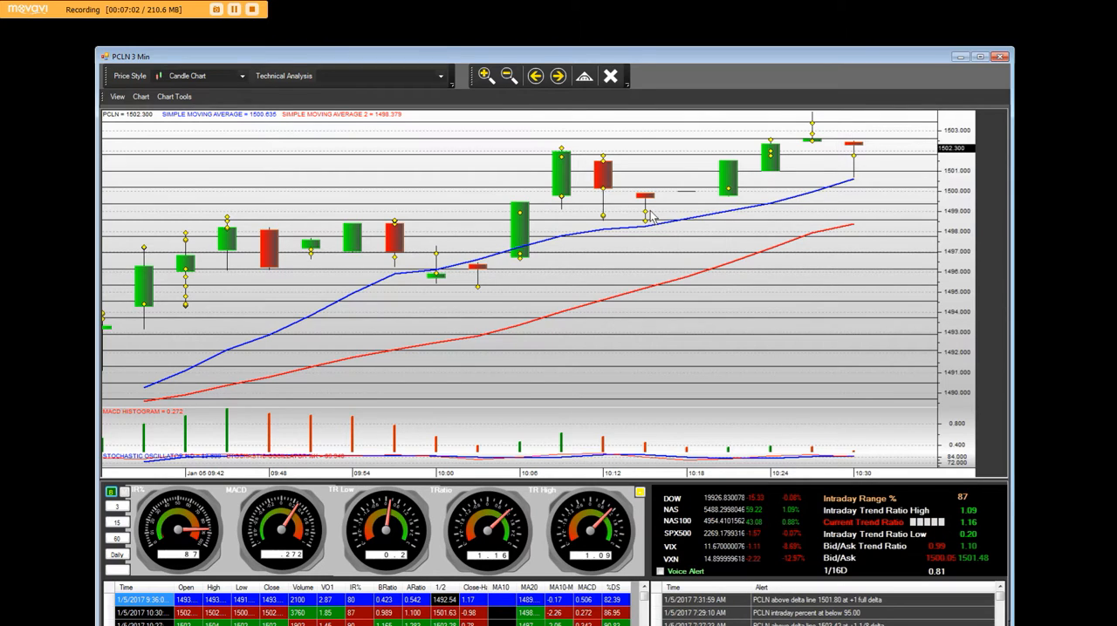
pyautogui.moveTo(523, 235)
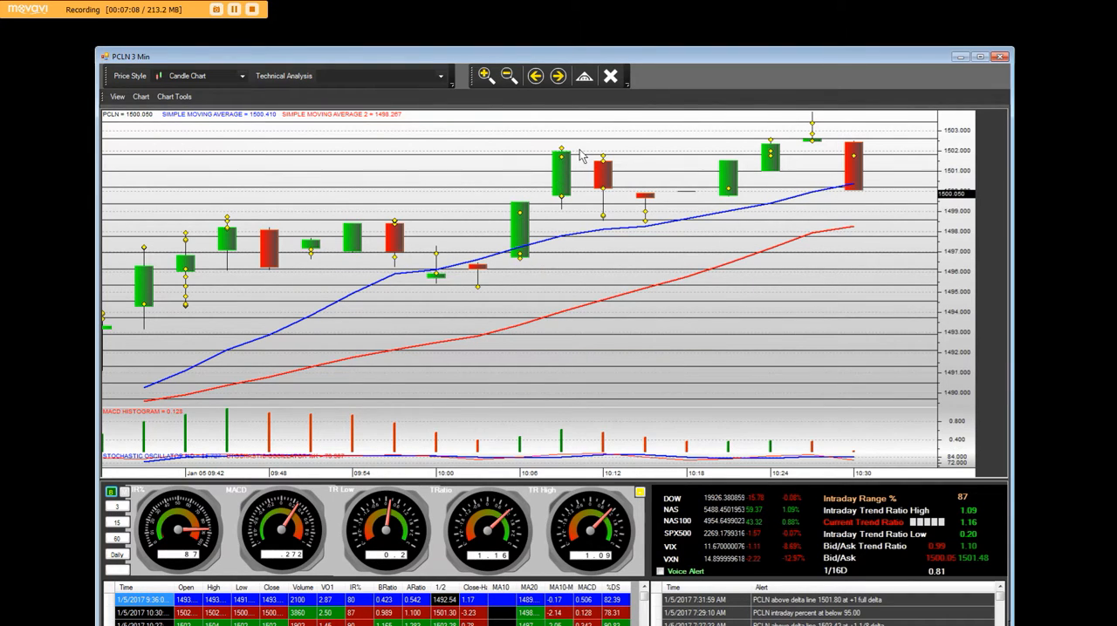
pyautogui.moveTo(855, 160)
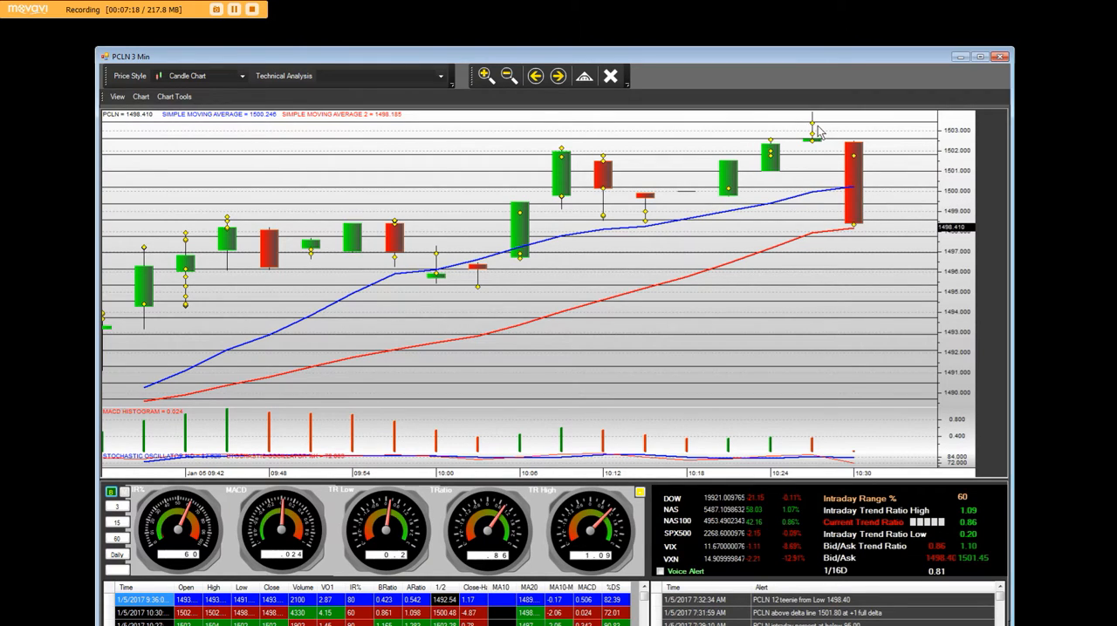
pyautogui.moveTo(796, 131)
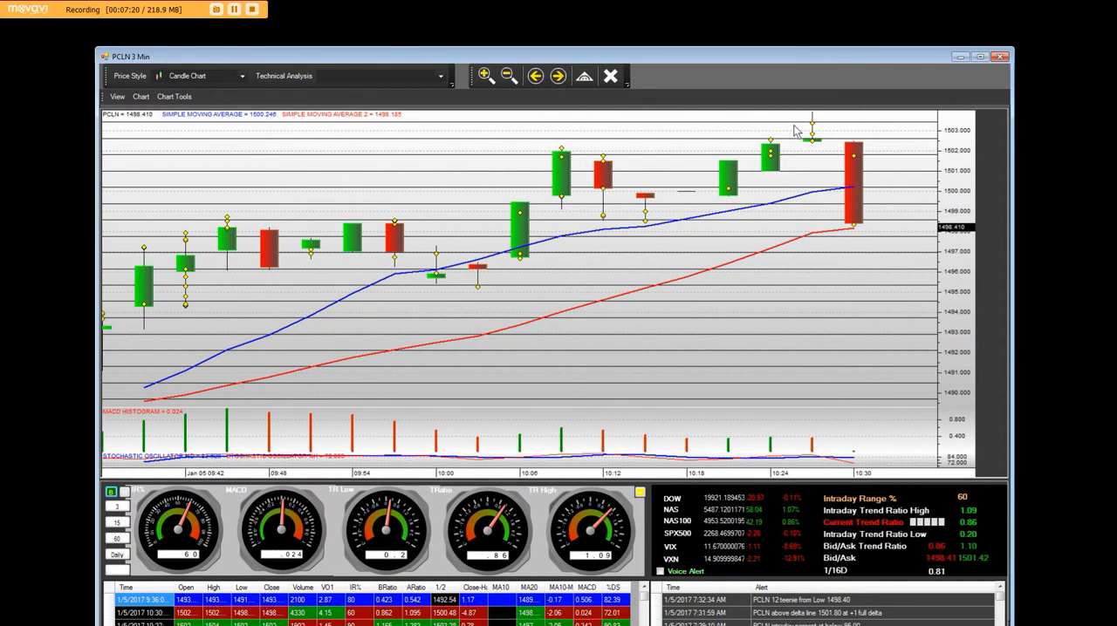
pyautogui.moveTo(807, 123)
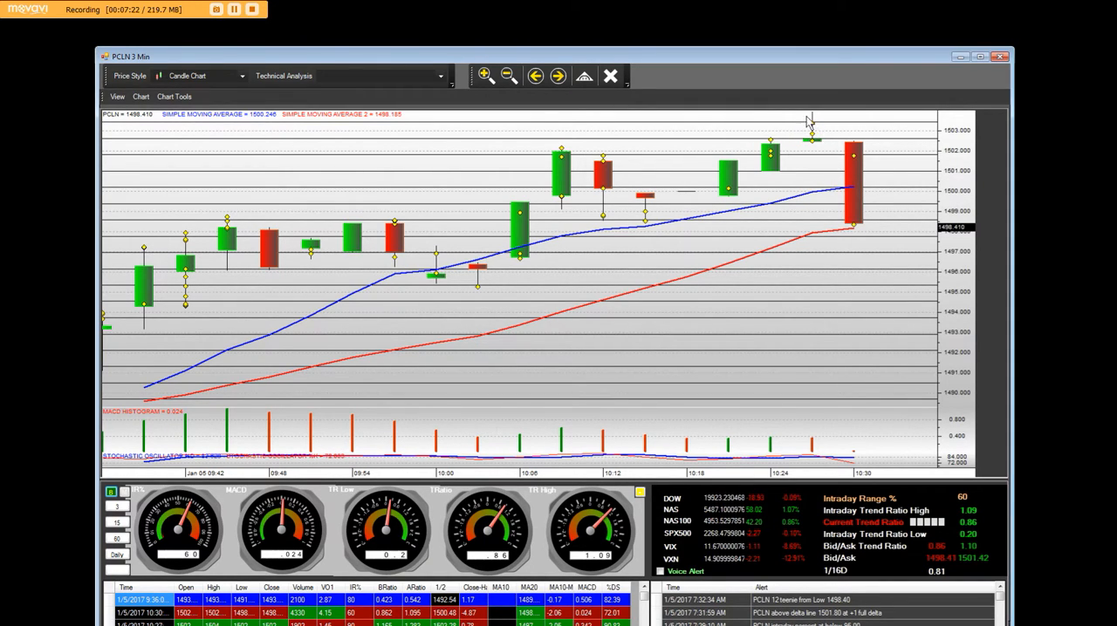
pyautogui.moveTo(868, 122)
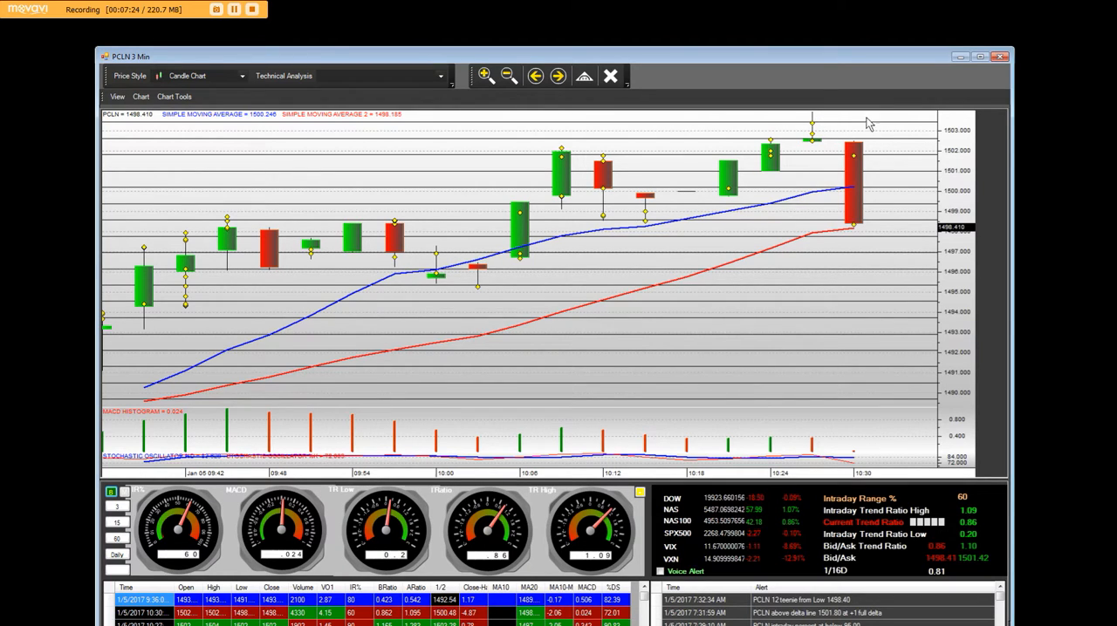
pyautogui.moveTo(849, 190)
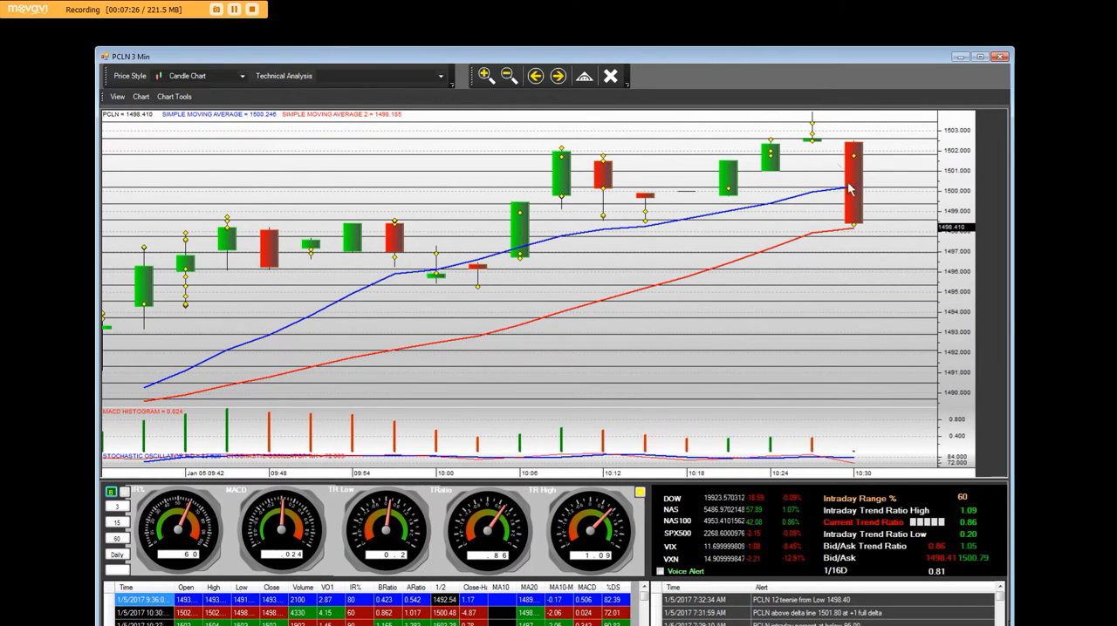